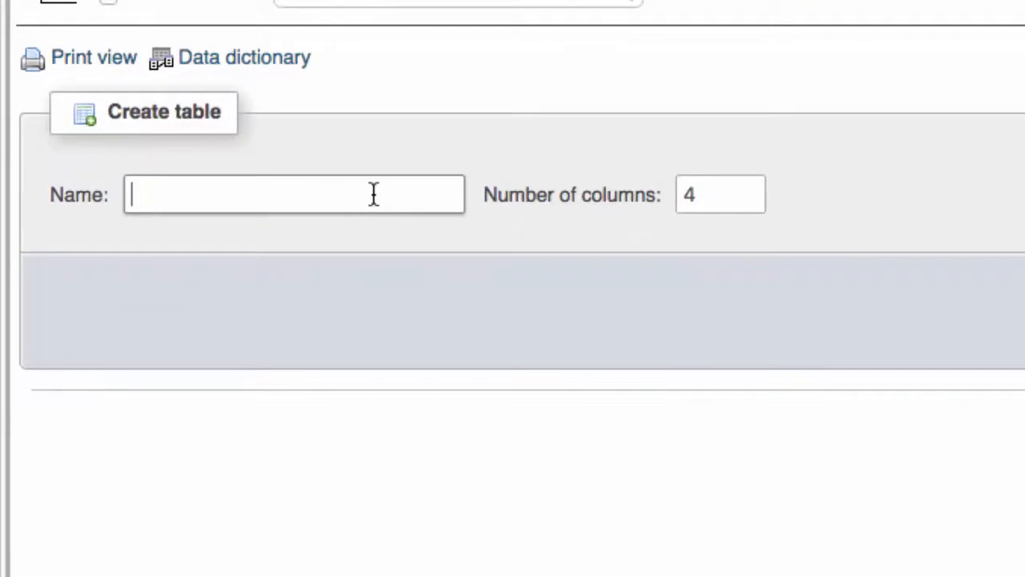
# Name the new phpMyAdmin table store_categories, with 3 columns
pyautogui.write('store_categ')
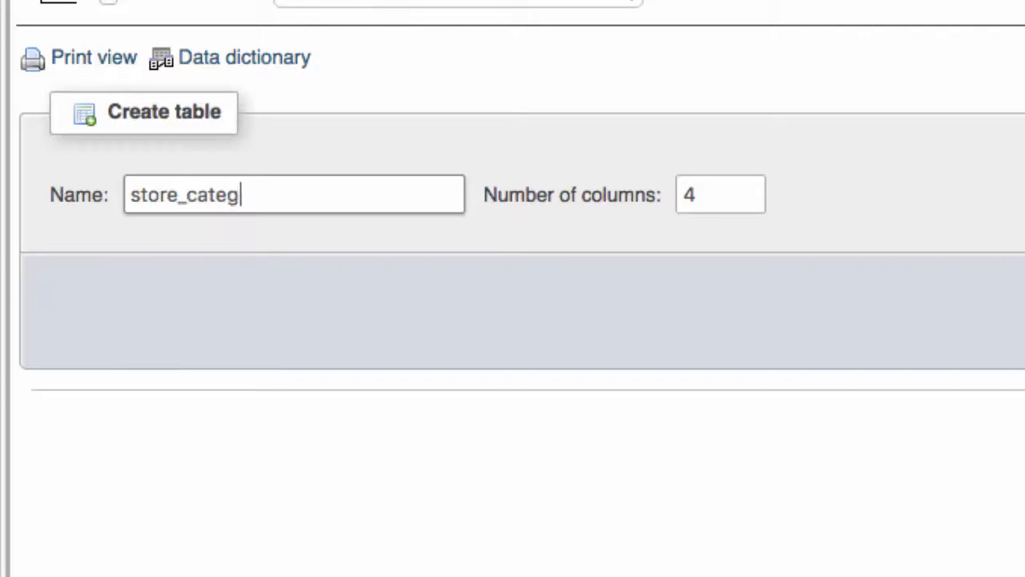
pyautogui.write('ories')
pyautogui.click(721, 194)
pyautogui.write('3')
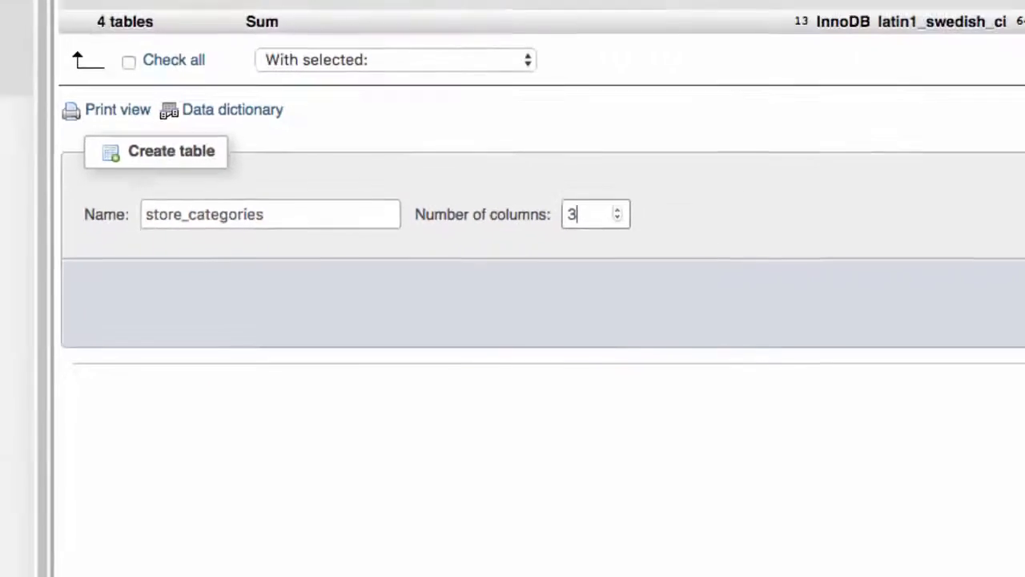
# Name the three columns id, cat_title and parent_cat_id
pyautogui.click(170, 150)
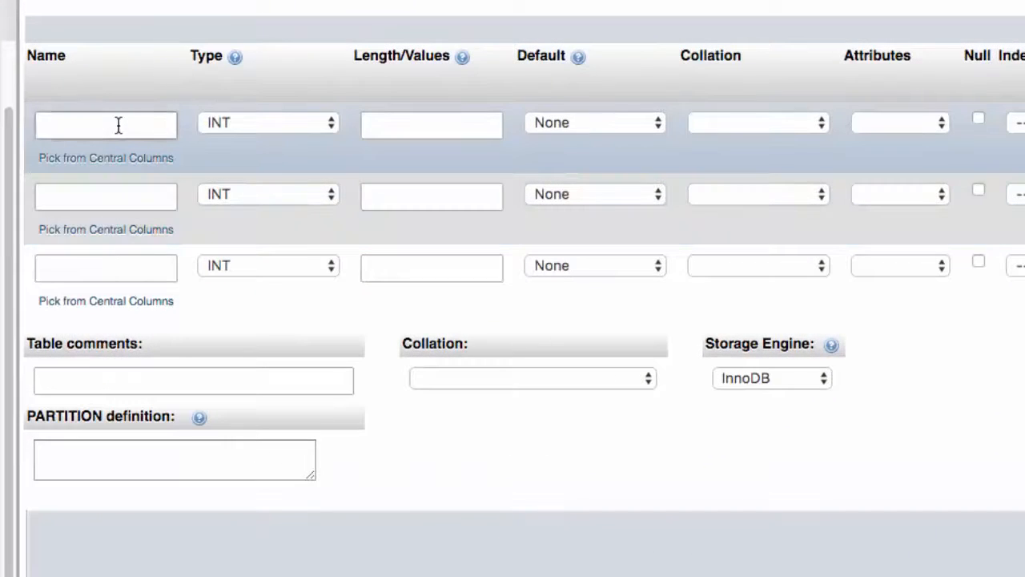
pyautogui.write('id')
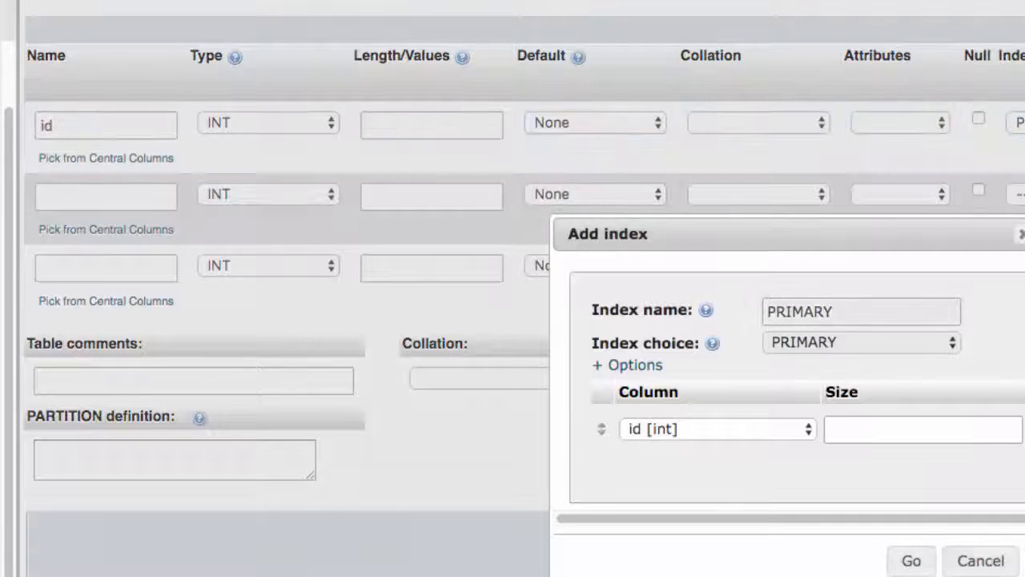
pyautogui.click(980, 560)
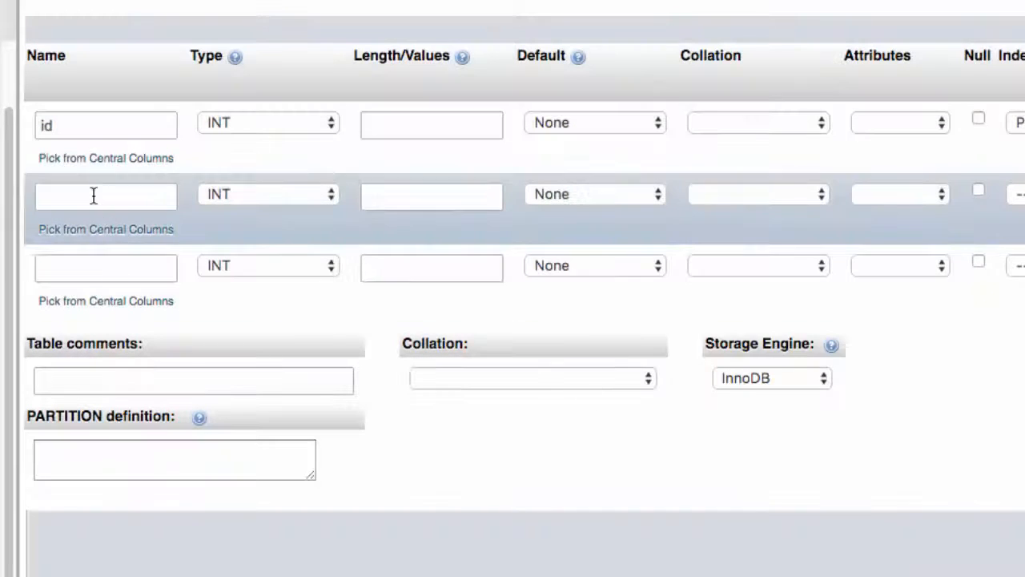
pyautogui.write('cat_')
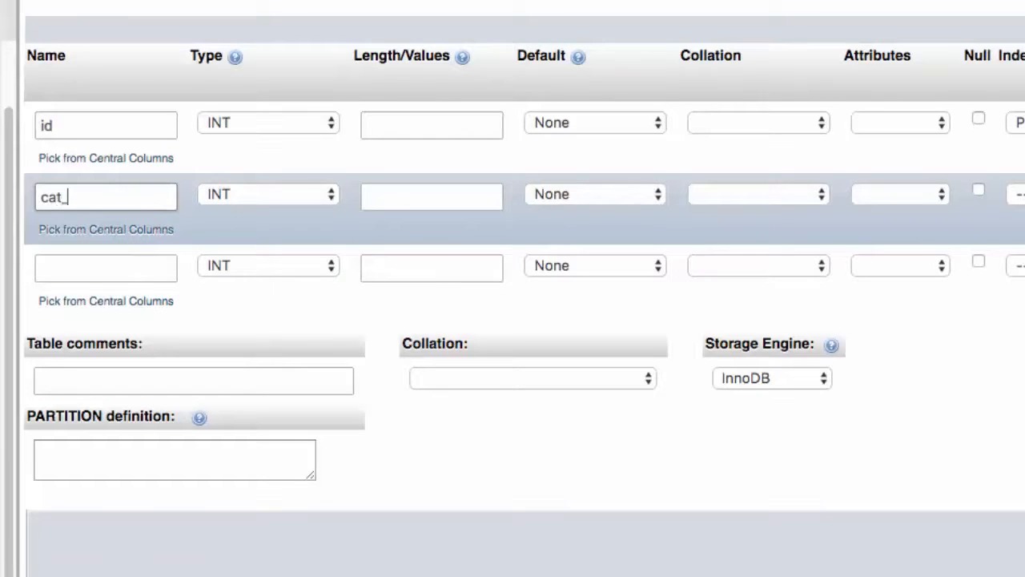
pyautogui.write('title')
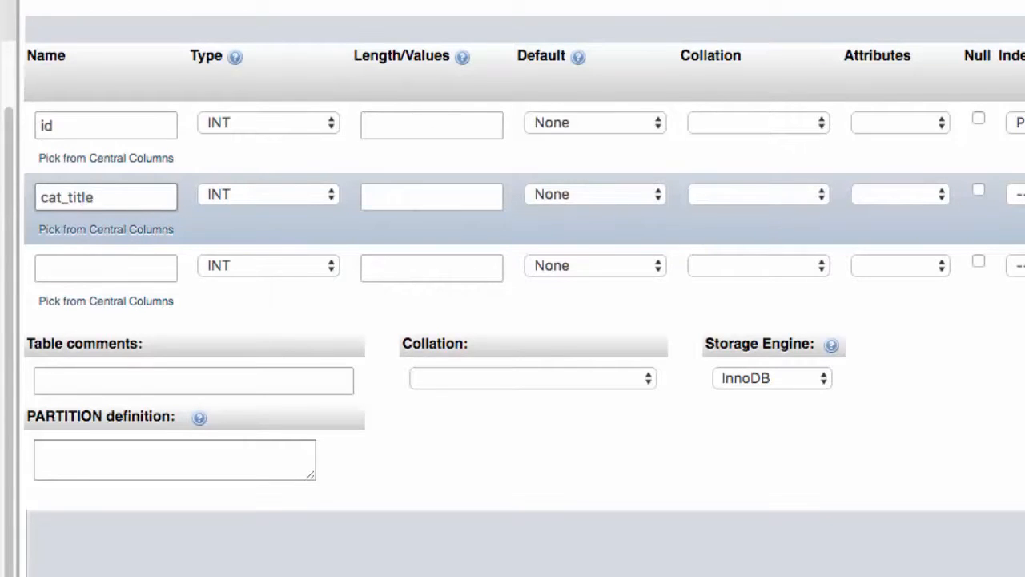
pyautogui.click(105, 267)
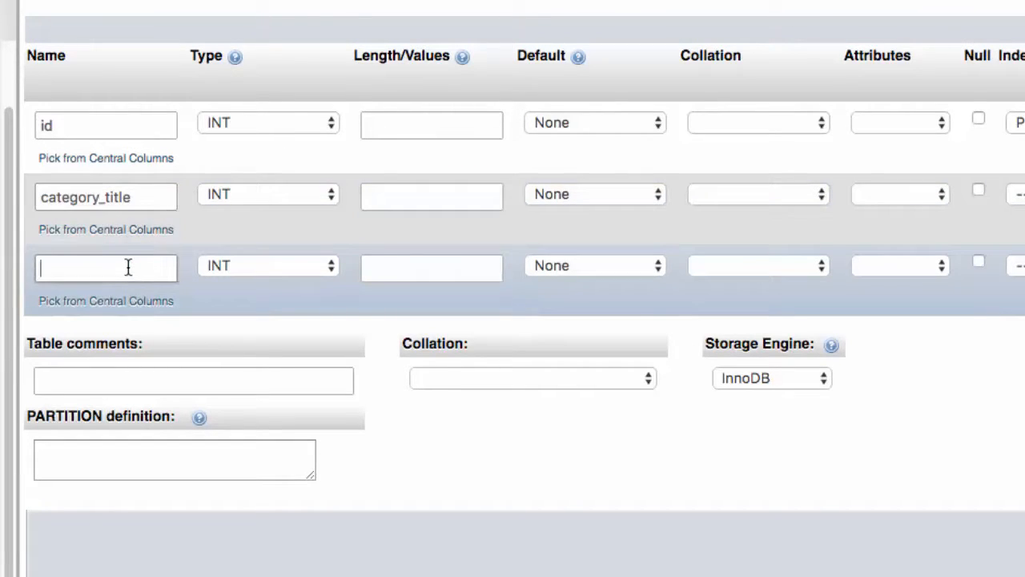
pyautogui.write('parent_cat')
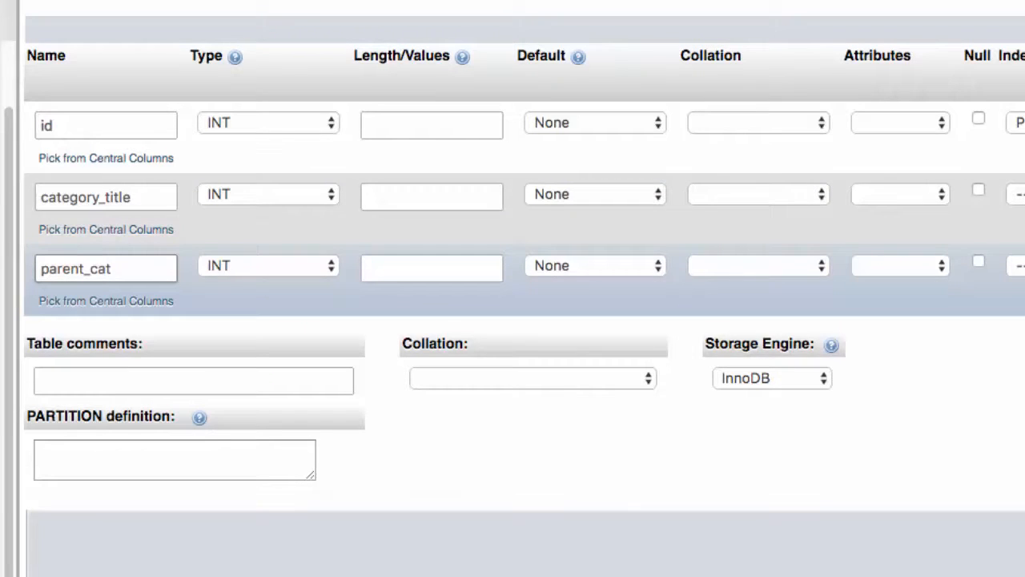
pyautogui.write('_id')
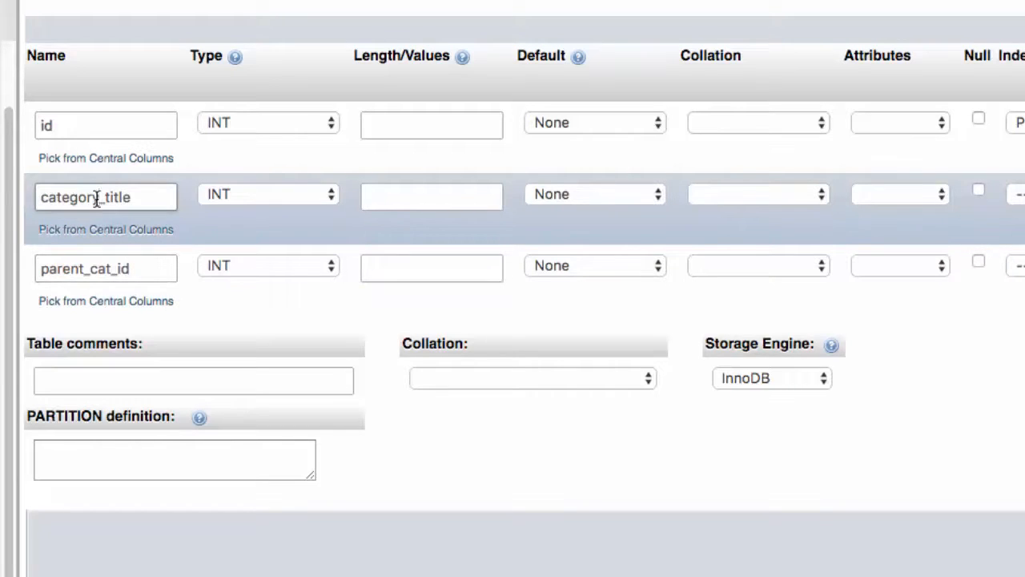
# Make cat_title a VARCHAR column with length 255
pyautogui.write('cat_title')
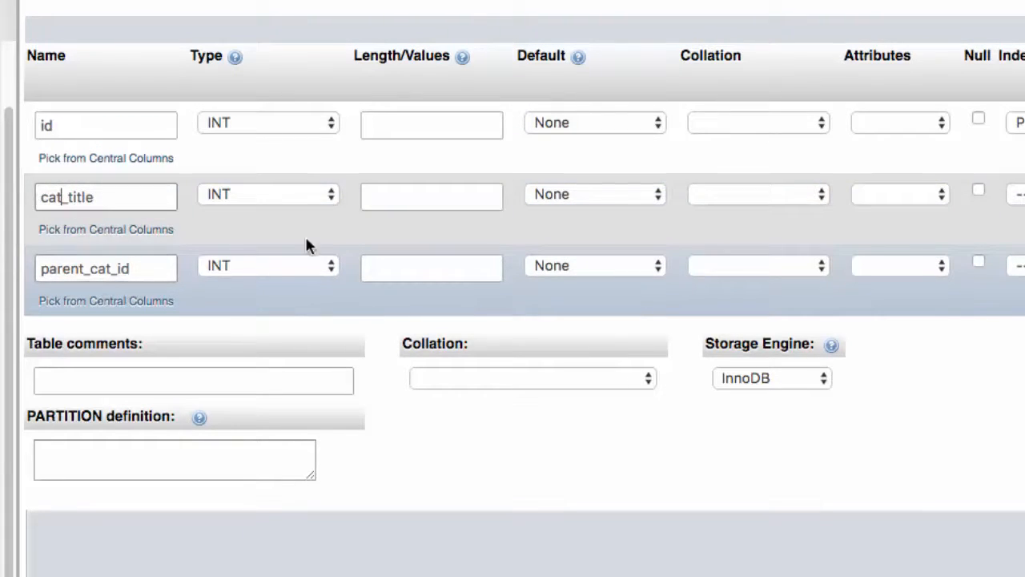
pyautogui.click(268, 193)
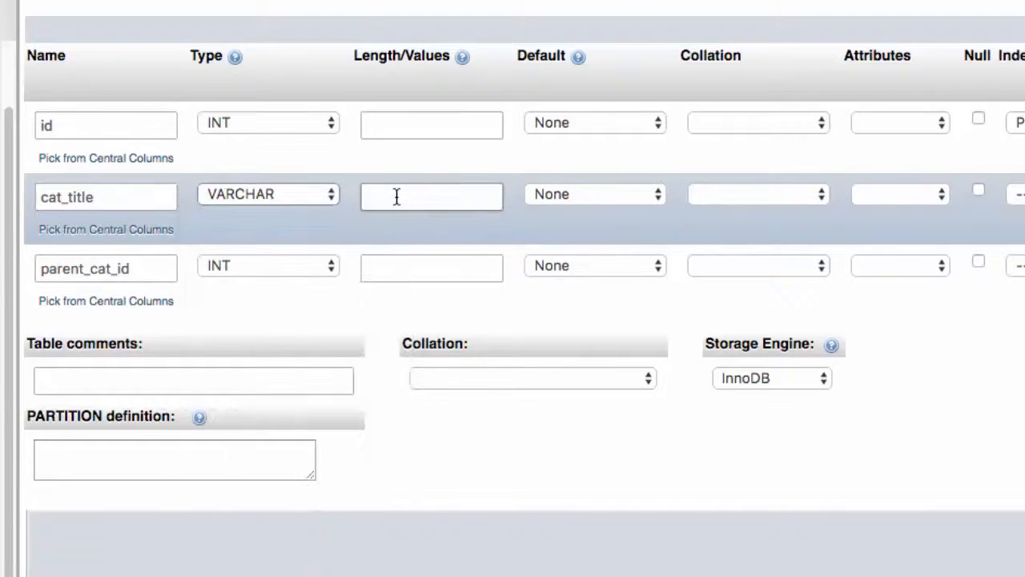
pyautogui.write('255')
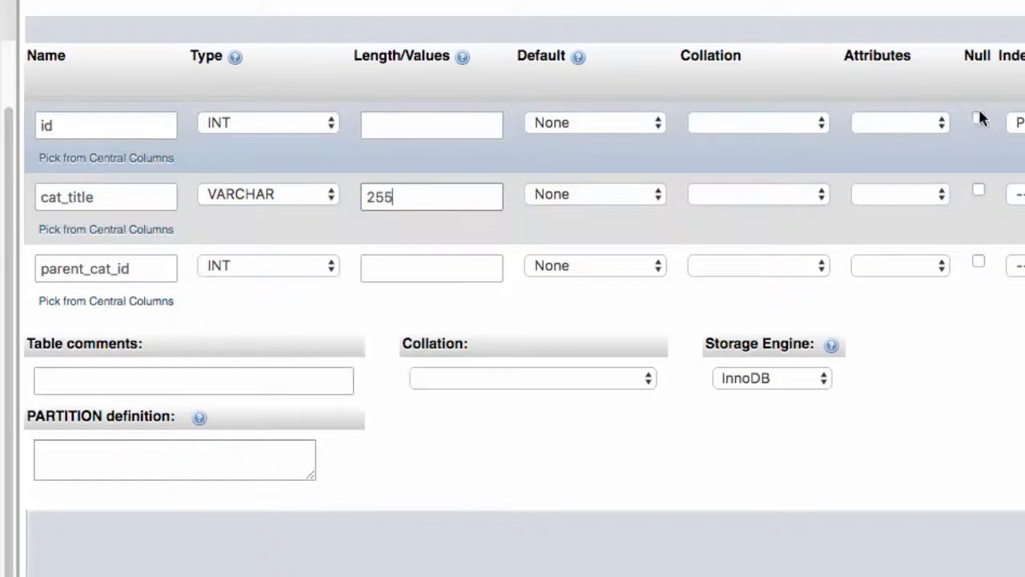
pyautogui.moveTo(191, 322)
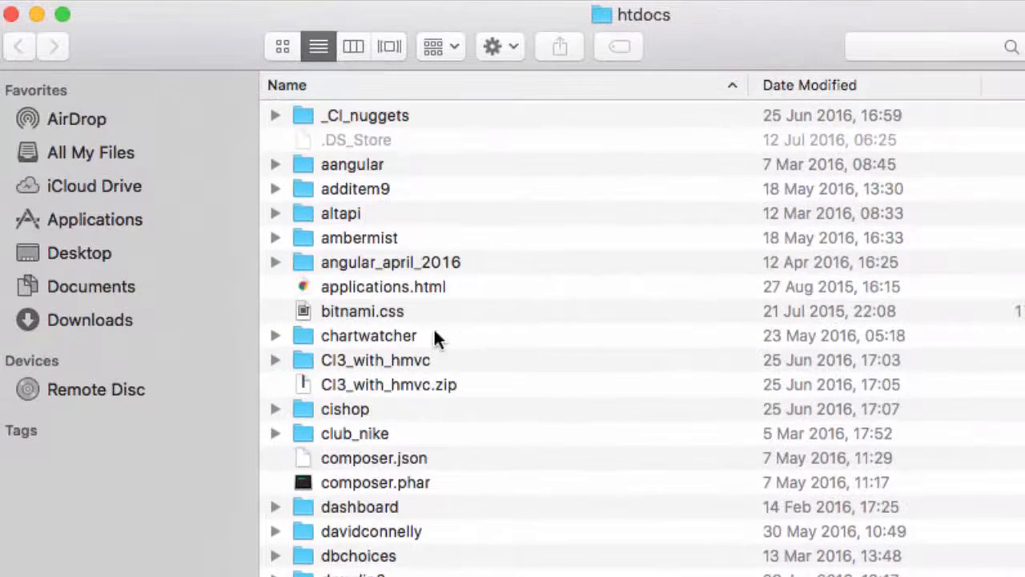
pyautogui.moveTo(348, 424)
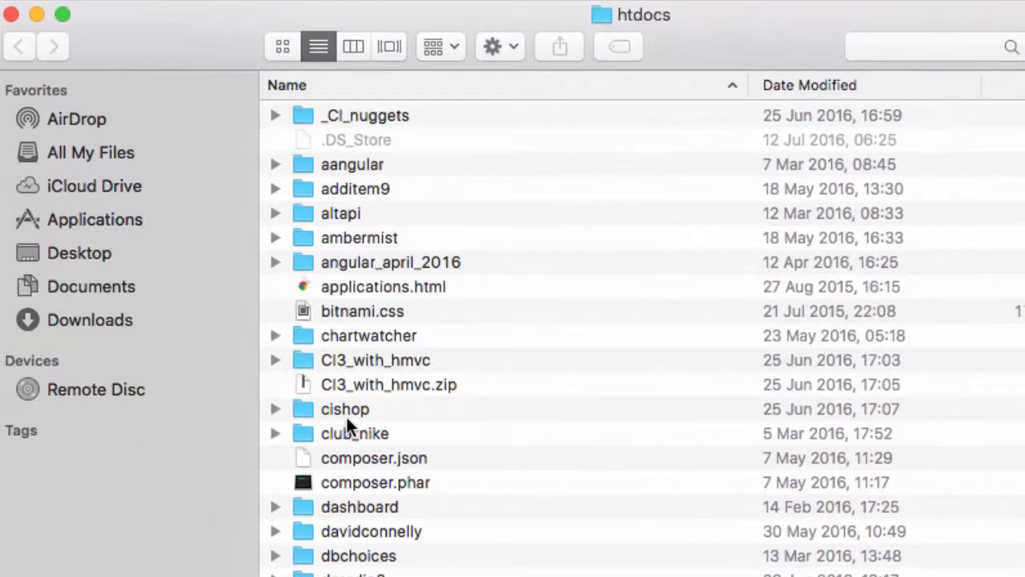
# Duplicate COPYTHIS in cishop/application modules and rename the copy store_categories
pyautogui.doubleClick(344, 408)
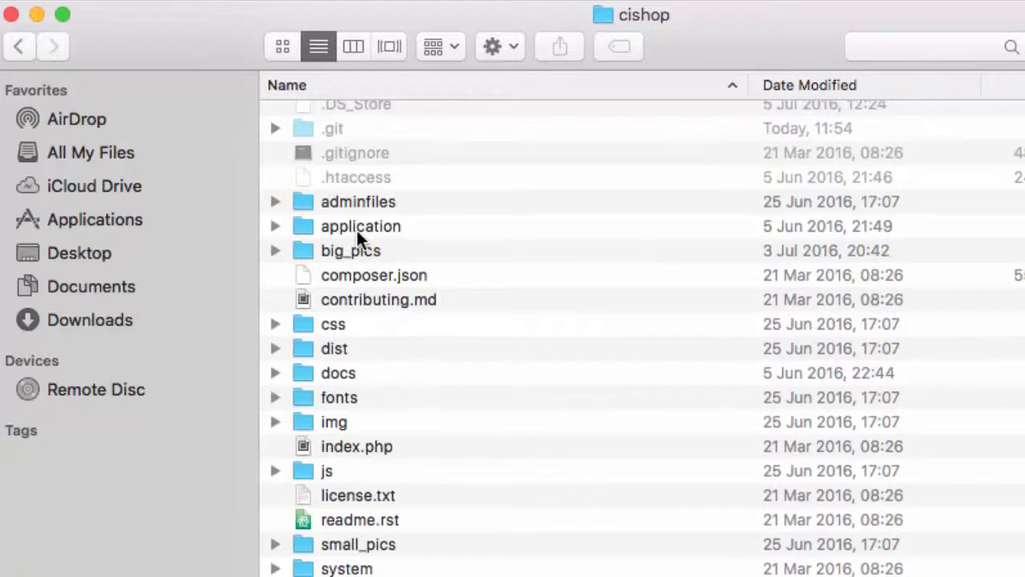
pyautogui.doubleClick(361, 226)
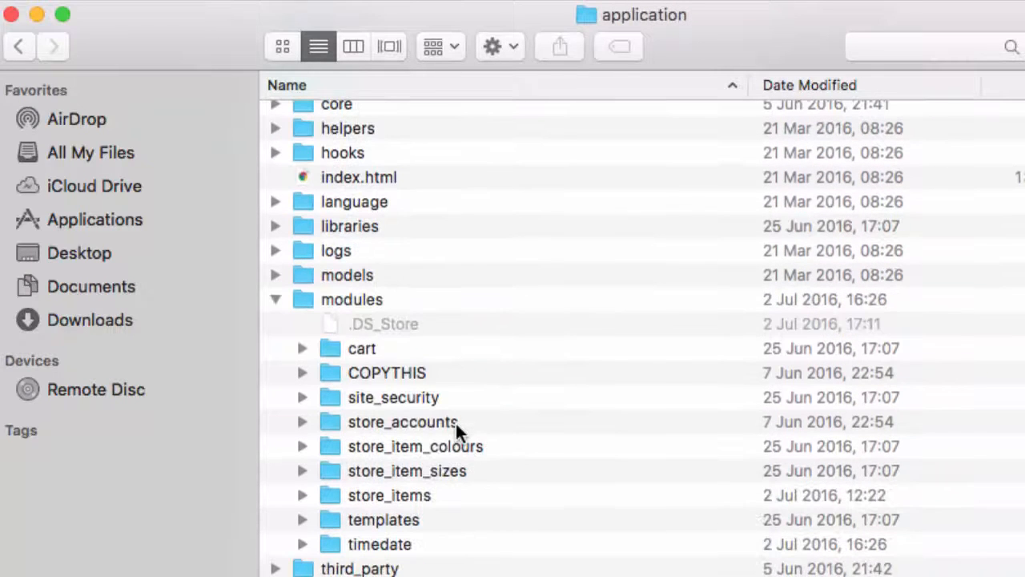
pyautogui.rightClick(386, 373)
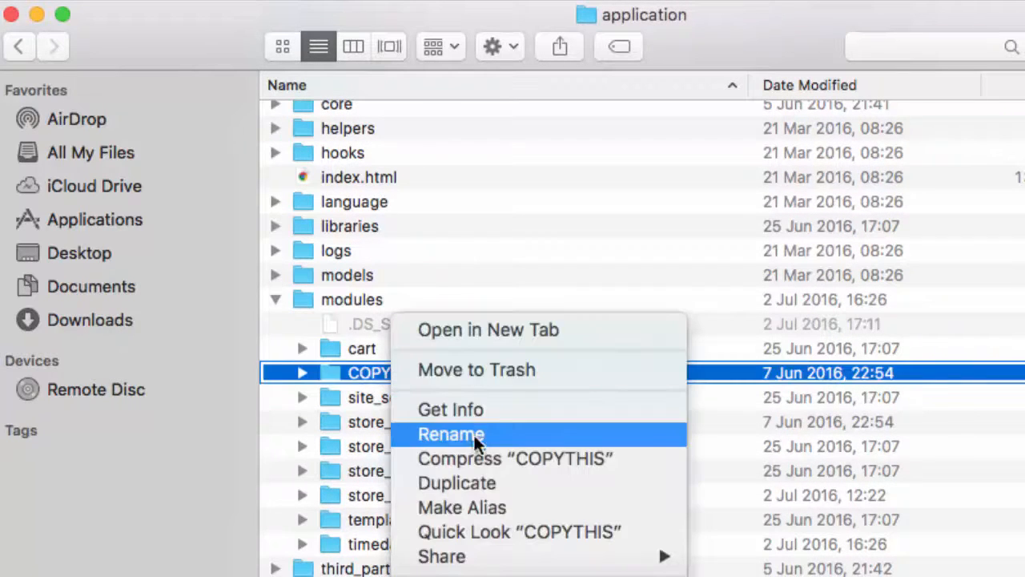
pyautogui.click(456, 482)
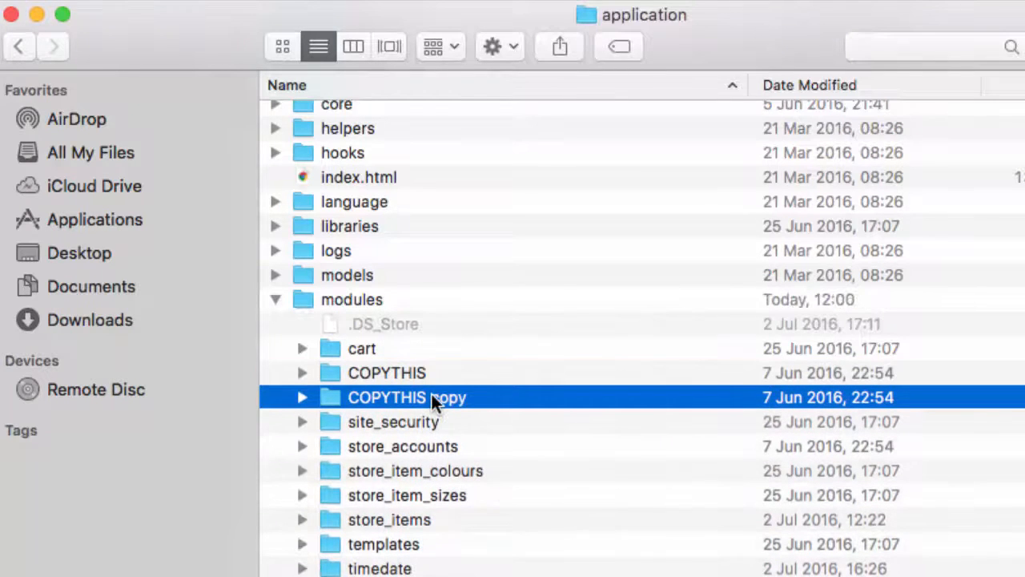
pyautogui.write('store_ca')
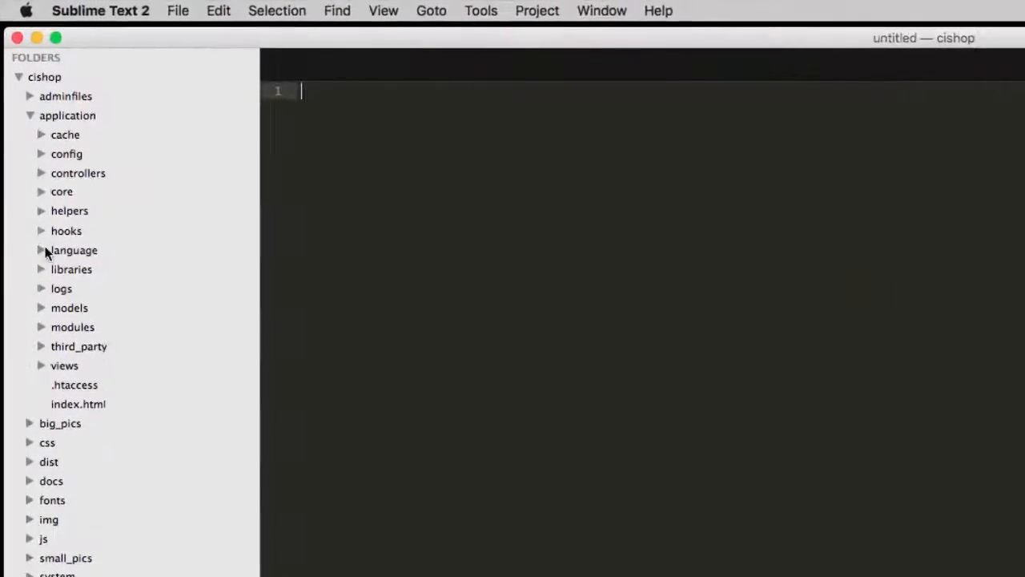
# Rename the controller store_categories.php, with class Store_categories loading mdl_store_categories
pyautogui.click(72, 327)
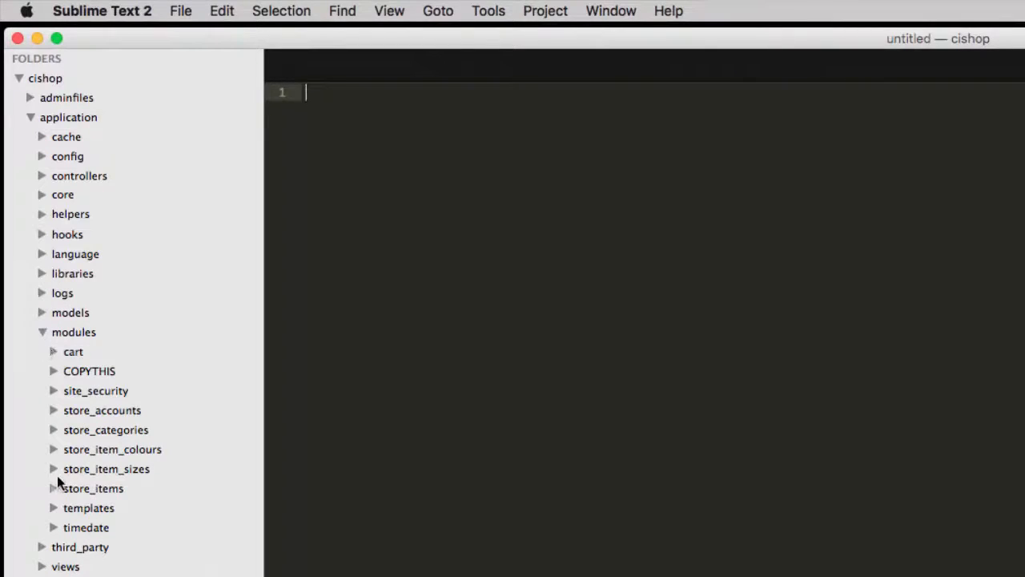
pyautogui.click(105, 429)
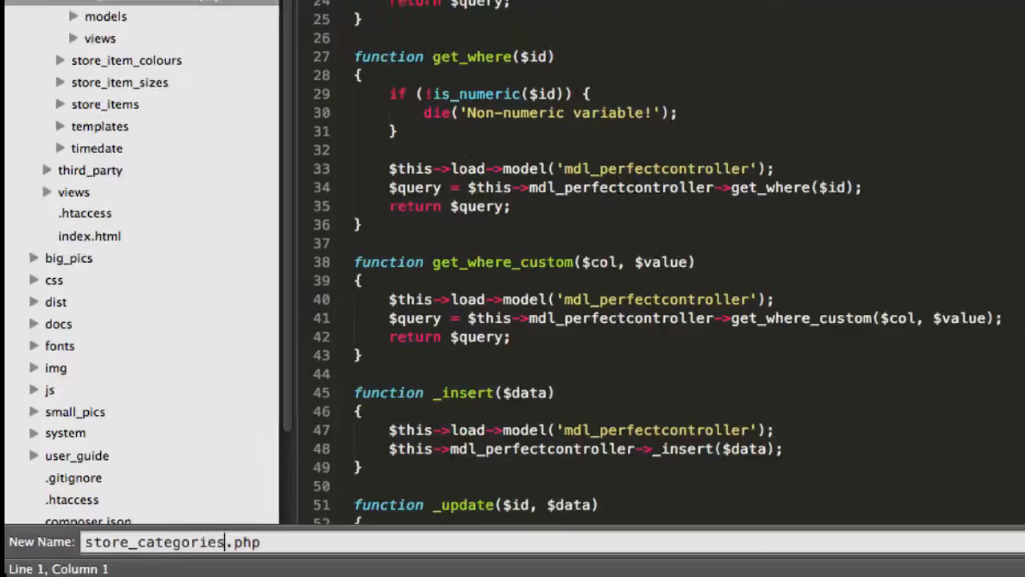
pyautogui.press('enter')
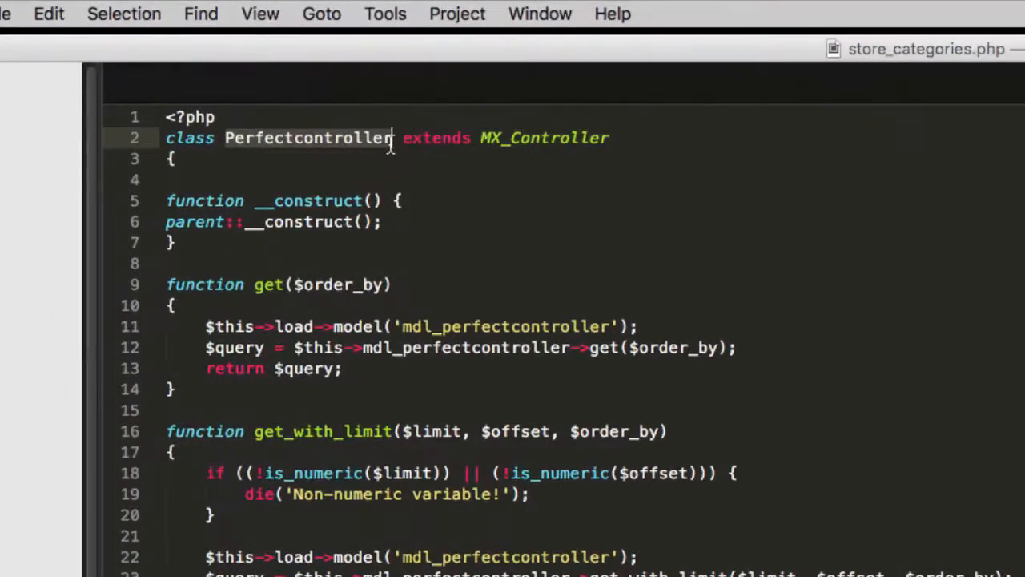
pyautogui.write('Store_categ')
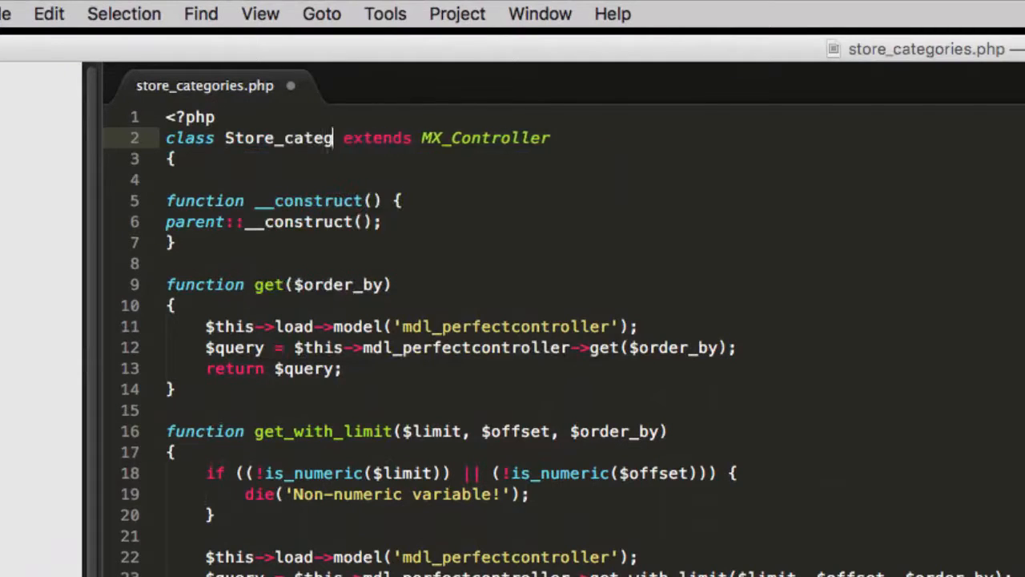
pyautogui.write('ories')
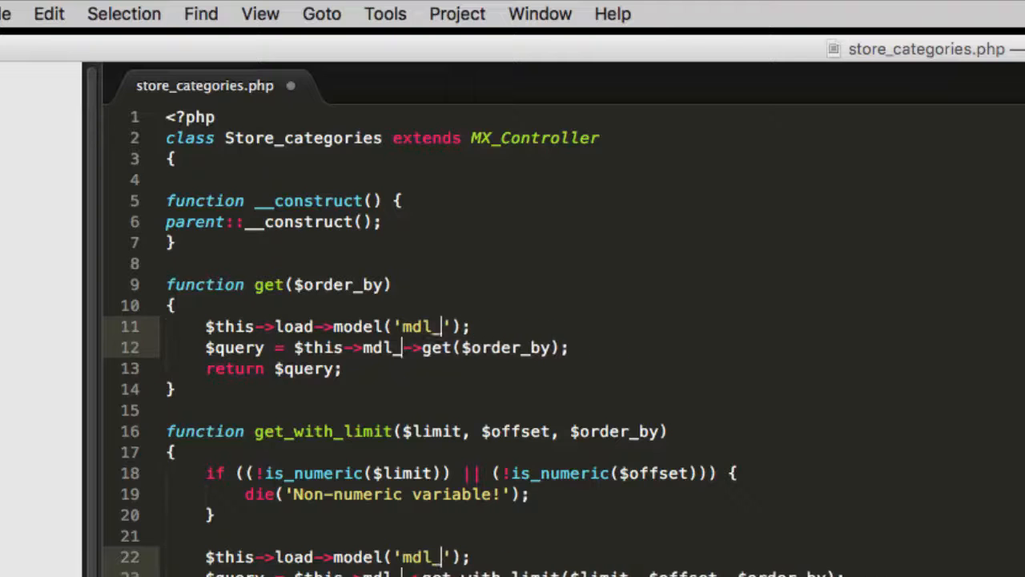
pyautogui.write('store_categories')
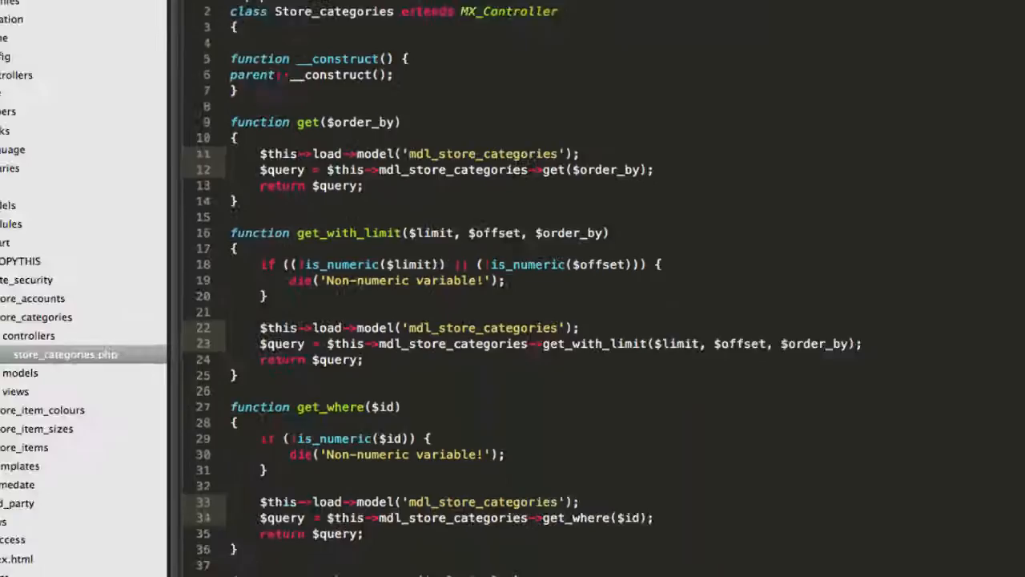
pyautogui.click(119, 284)
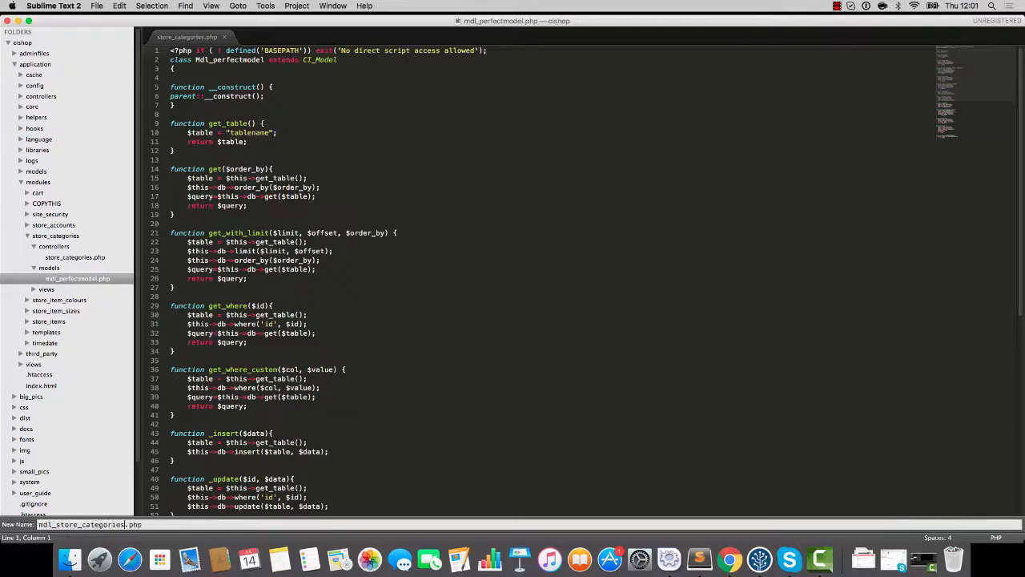
# Rename the model mdl_store_categories.php and point it at the store_categories table
pyautogui.press('enter')
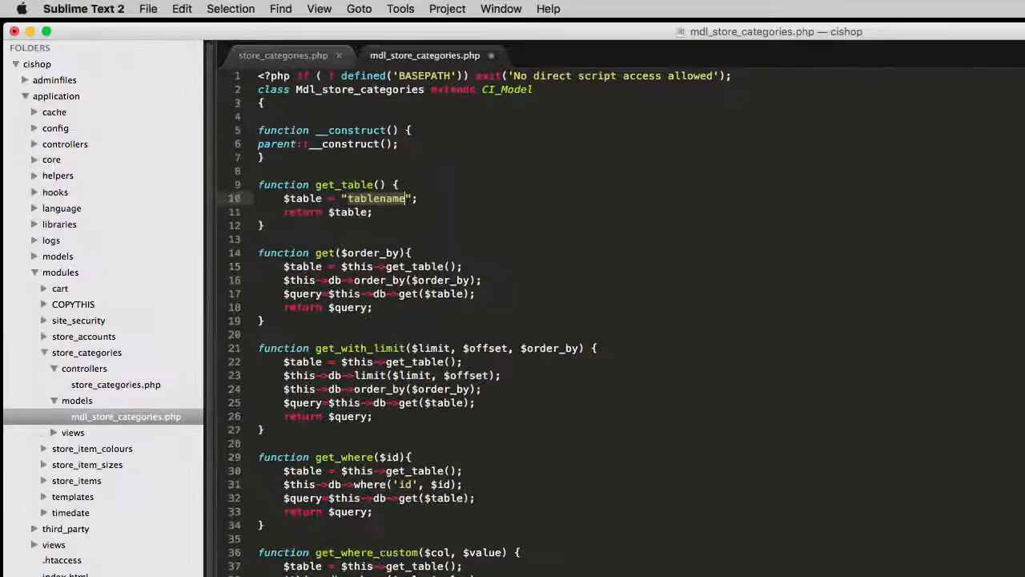
pyautogui.write('store_categories')
pyautogui.write('localhost/cishop/da')
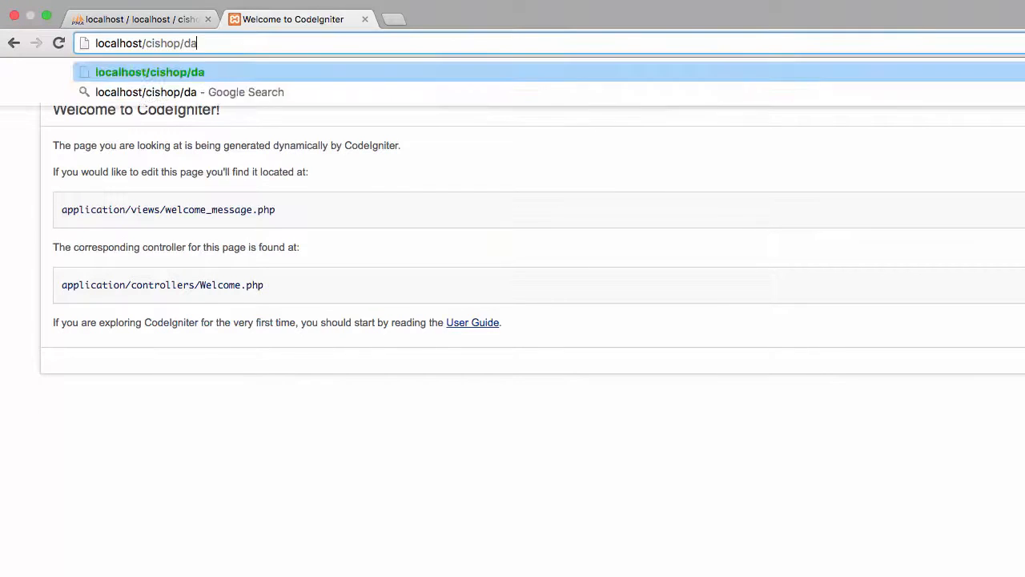
# Go to localhost/cishop/store_items/manage to list the shop's items
pyautogui.write('shboar')
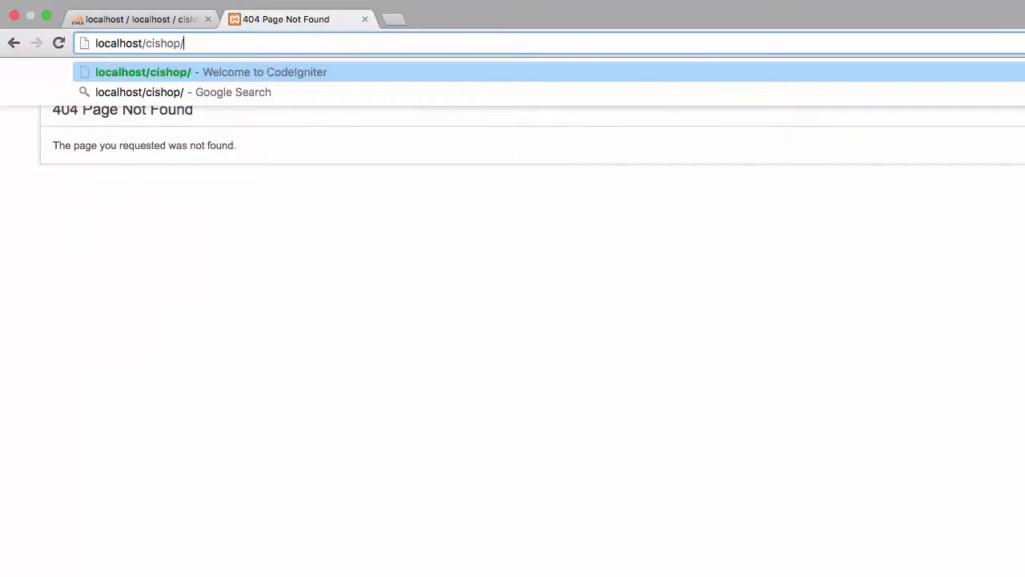
pyautogui.write('store_items')
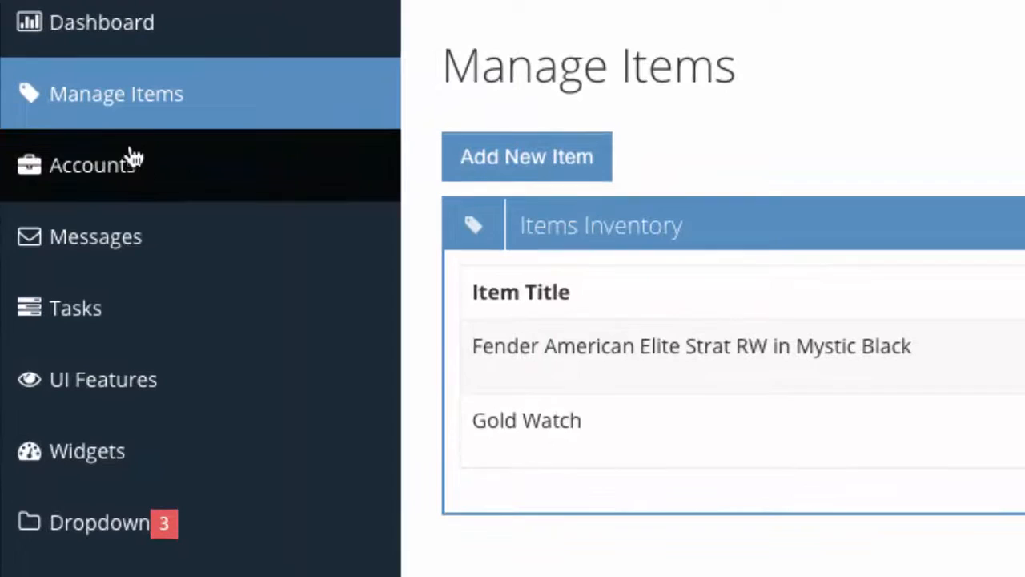
pyautogui.moveTo(118, 128)
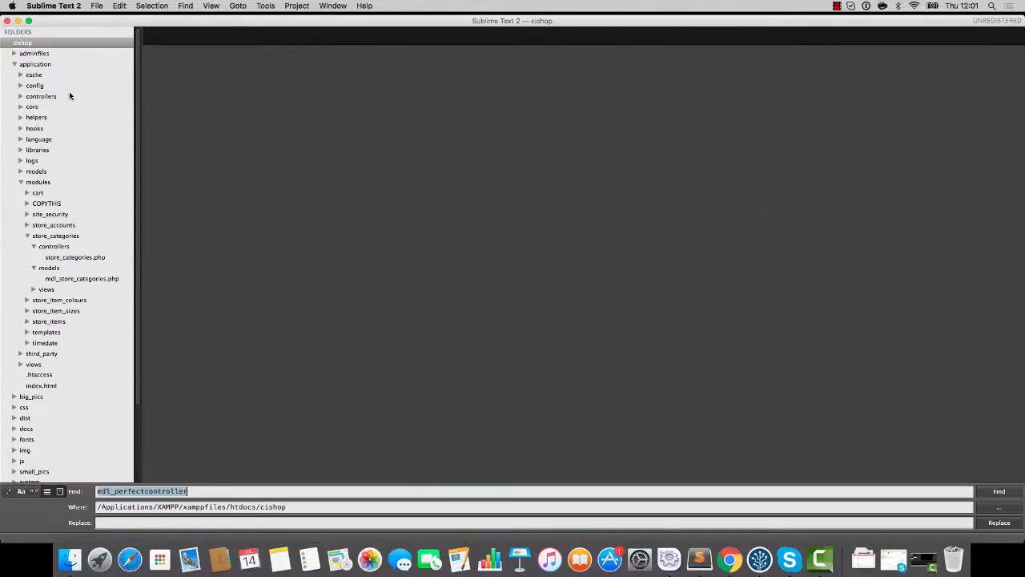
# Add a Manage Categories link to store_categories/manage in admin.php and save
pyautogui.write('Manage Items')
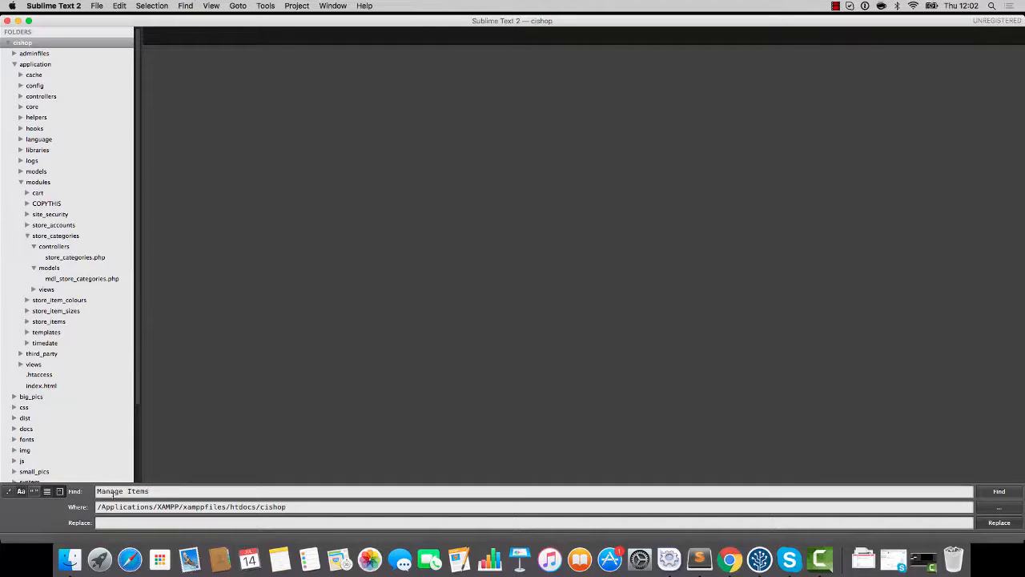
pyautogui.click(998, 490)
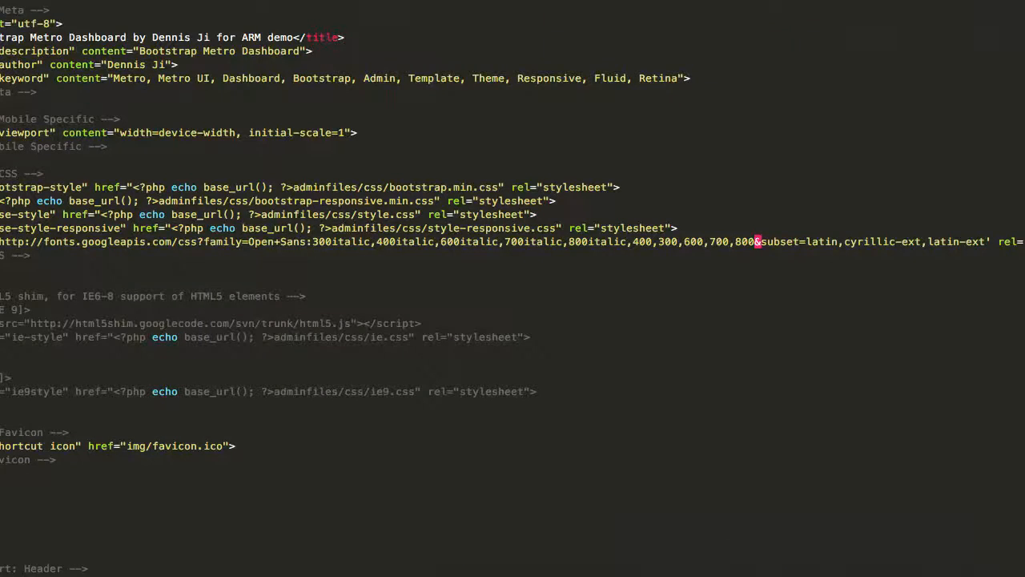
pyautogui.scroll(-3)
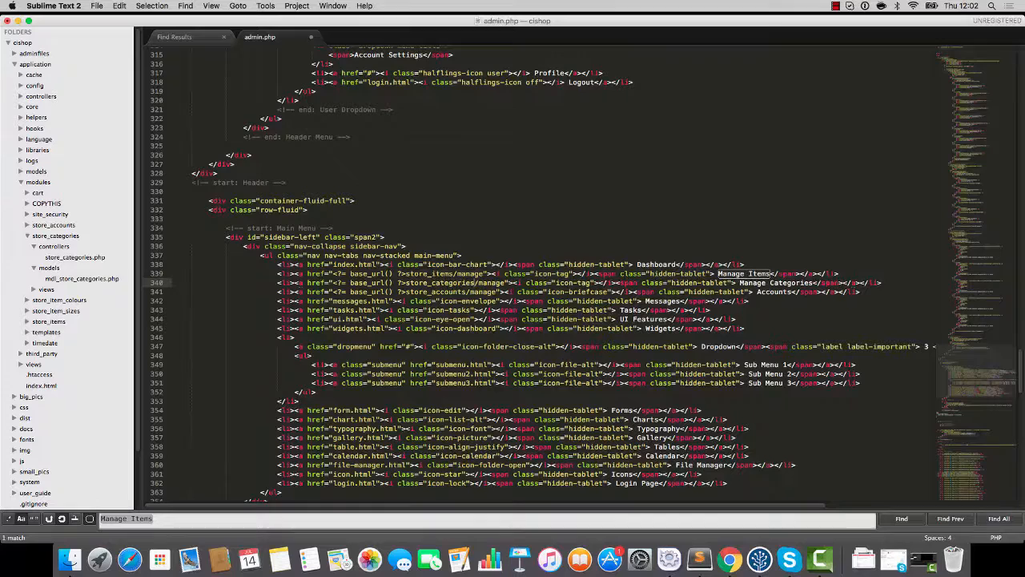
pyautogui.press('cmd+s')
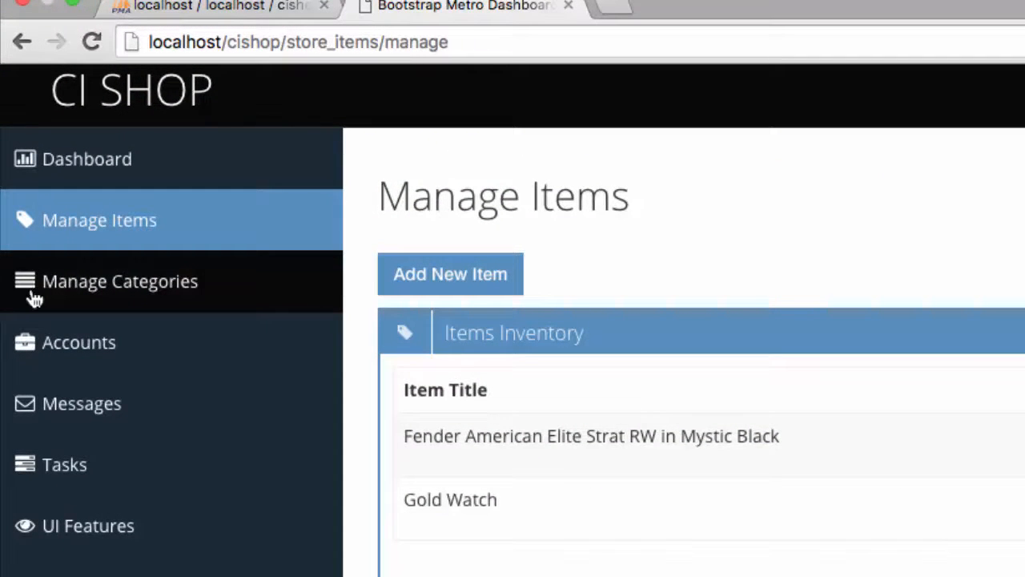
pyautogui.moveTo(86, 241)
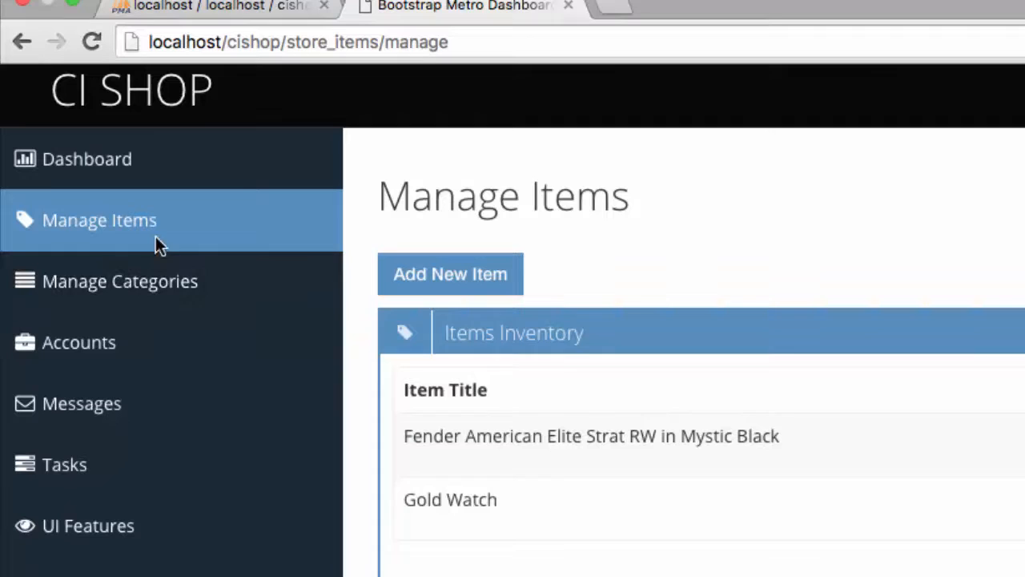
pyautogui.click(120, 281)
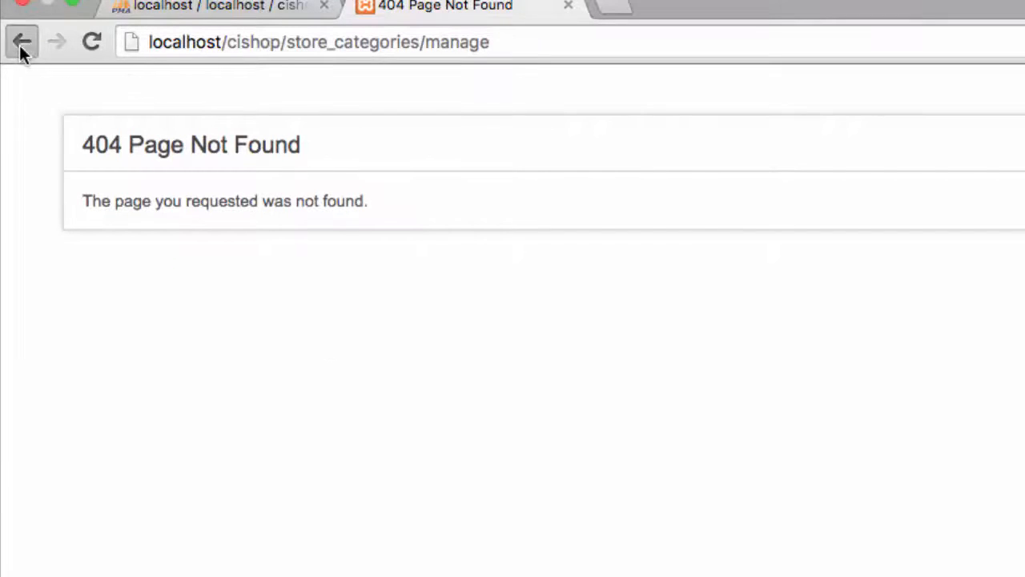
pyautogui.click(22, 42)
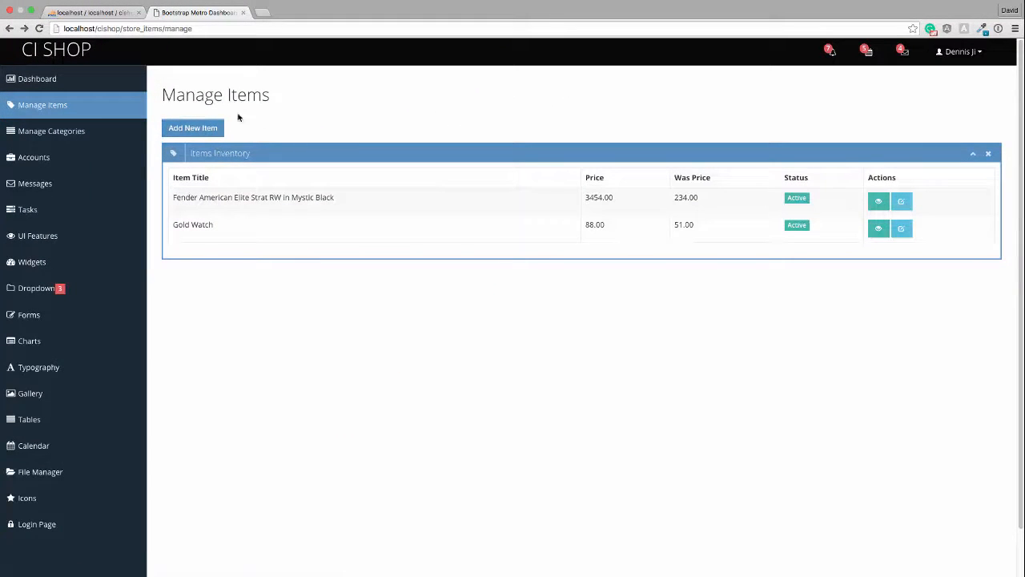
pyautogui.press('cmd+tab')
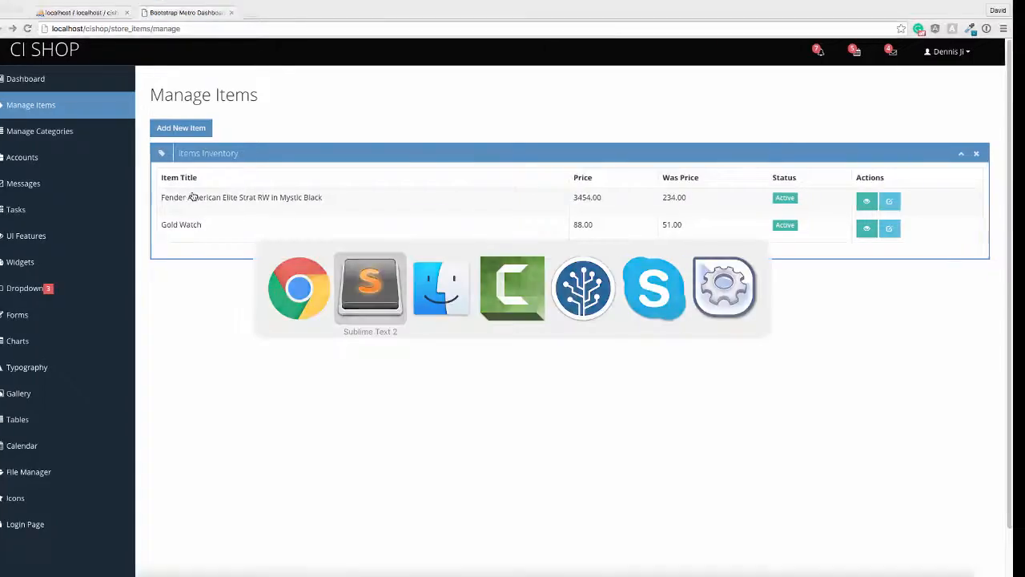
# Add a manage() function ordering by cat_title with the admin template to store_categories.php
pyautogui.click(370, 286)
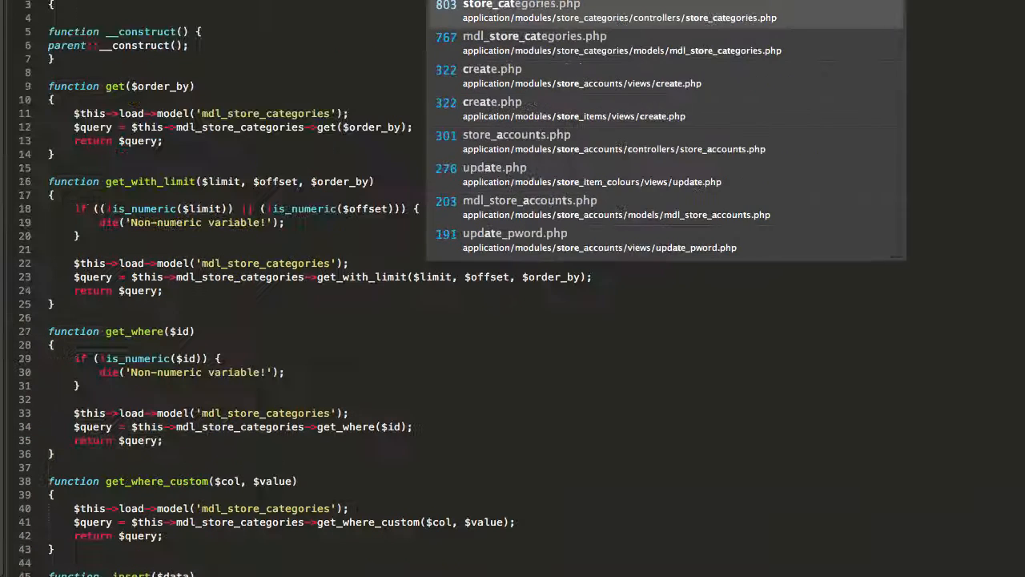
pyautogui.press('Escape')
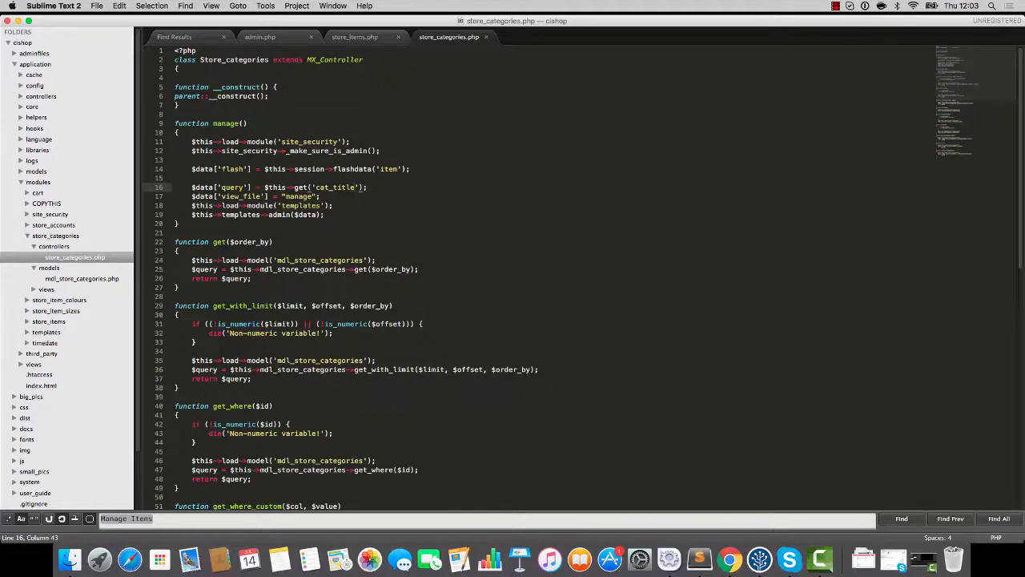
pyautogui.press('cmd+s')
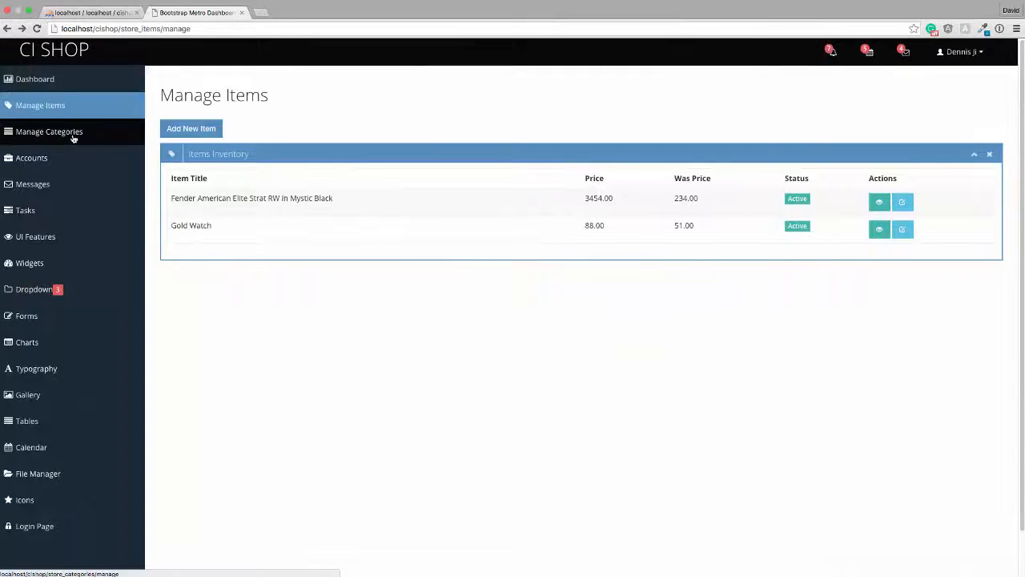
# Follow the Manage Categories sidebar link to test the page
pyautogui.click(49, 131)
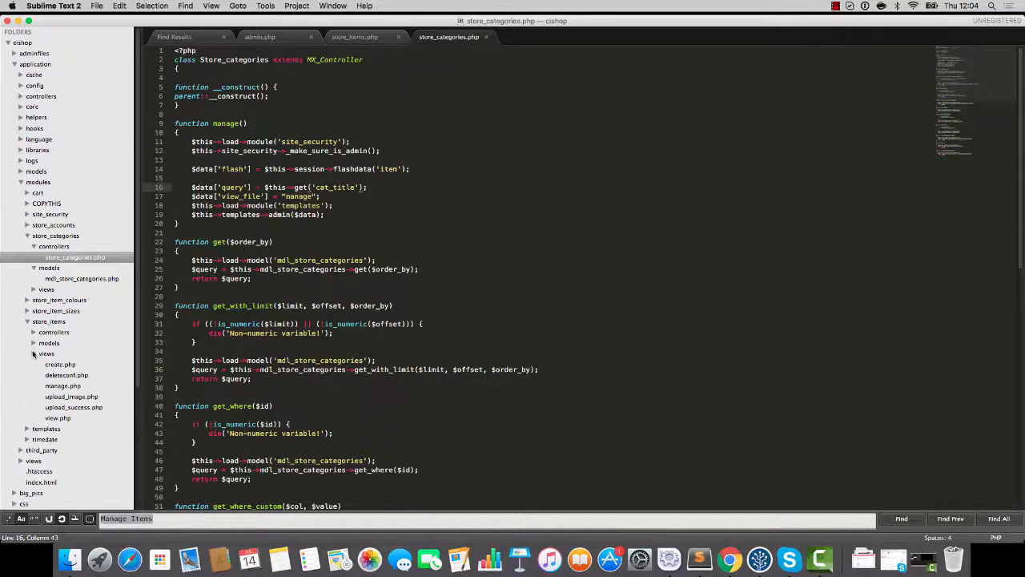
# Copy the store_items manage view into a new store_categories/views/manage.php
pyautogui.click(63, 385)
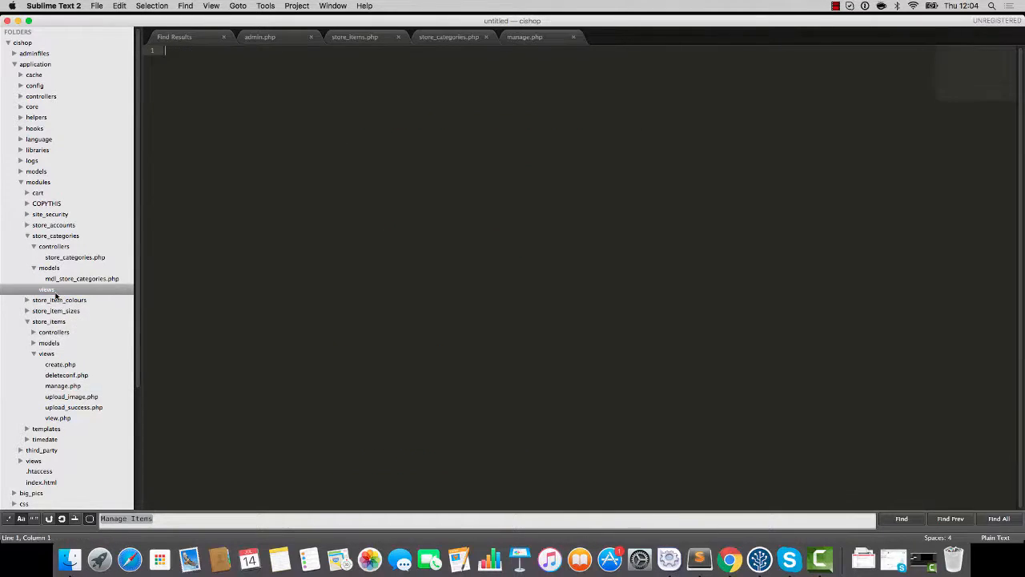
pyautogui.write('mna')
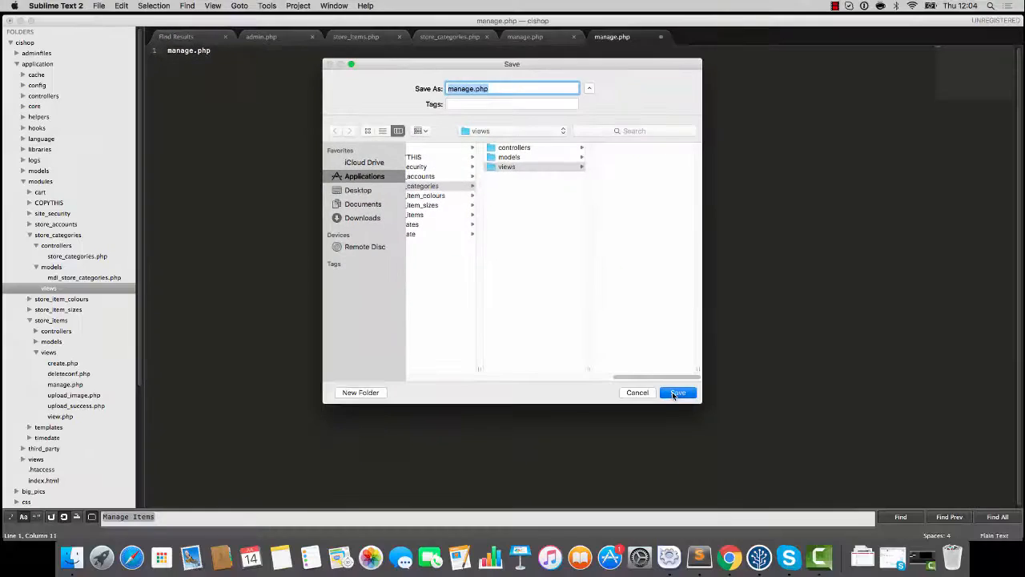
pyautogui.click(677, 392)
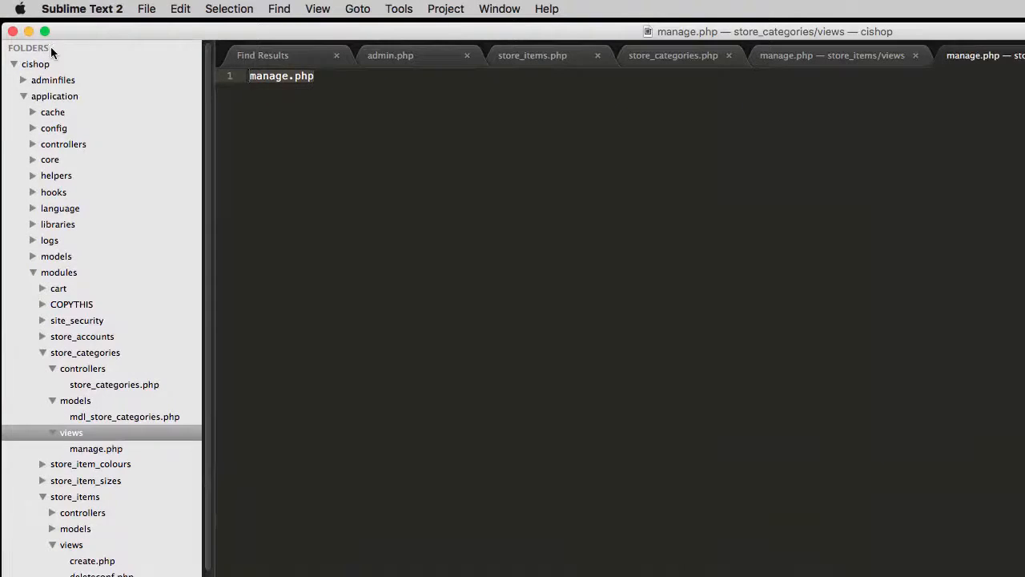
pyautogui.click(96, 447)
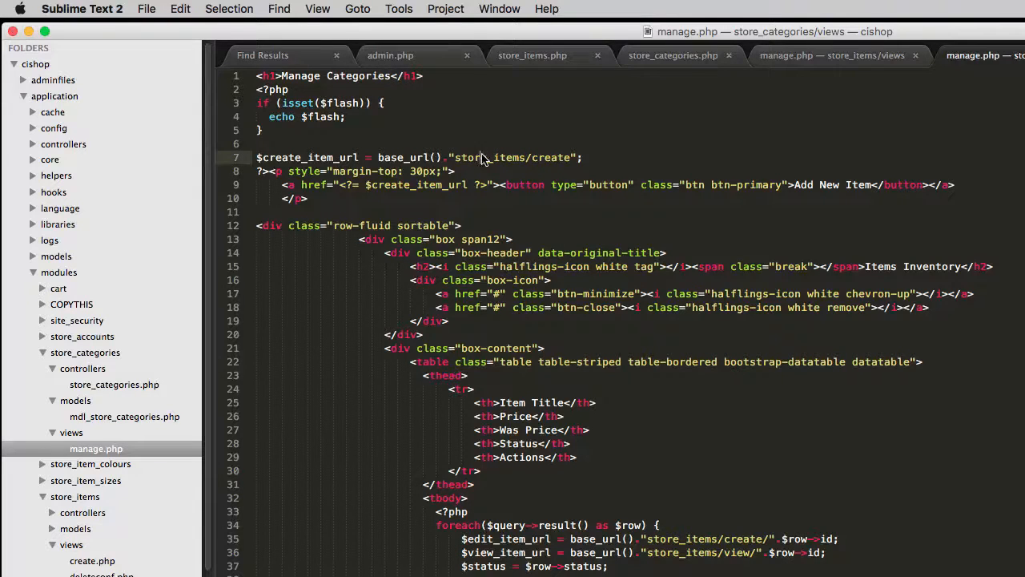
# Point the view's links to store_categories and retitle the heading to Existing Categories
pyautogui.doubleClick(489, 157)
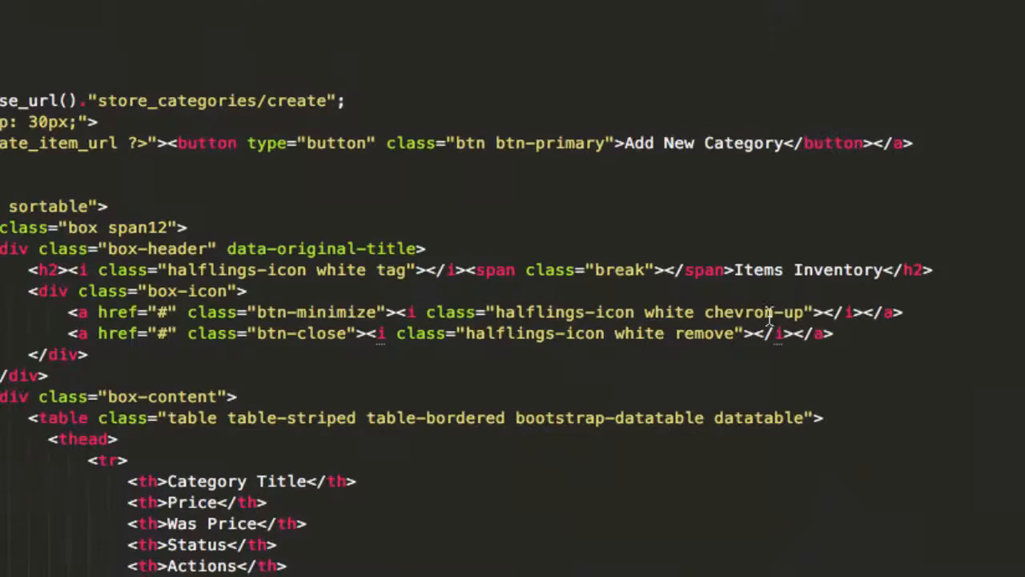
pyautogui.doubleClick(804, 270)
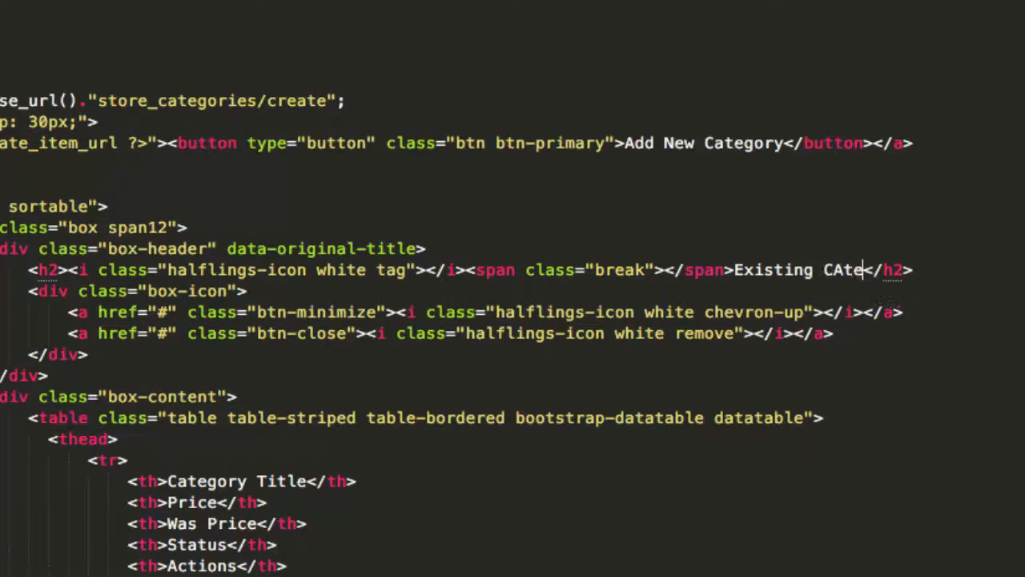
pyautogui.write('gories')
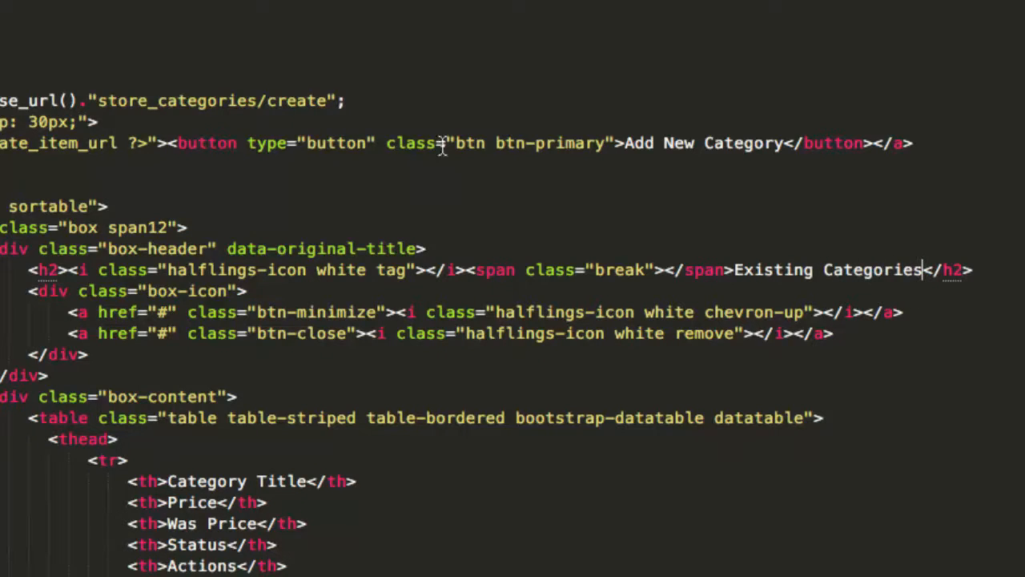
pyautogui.scroll(-3)
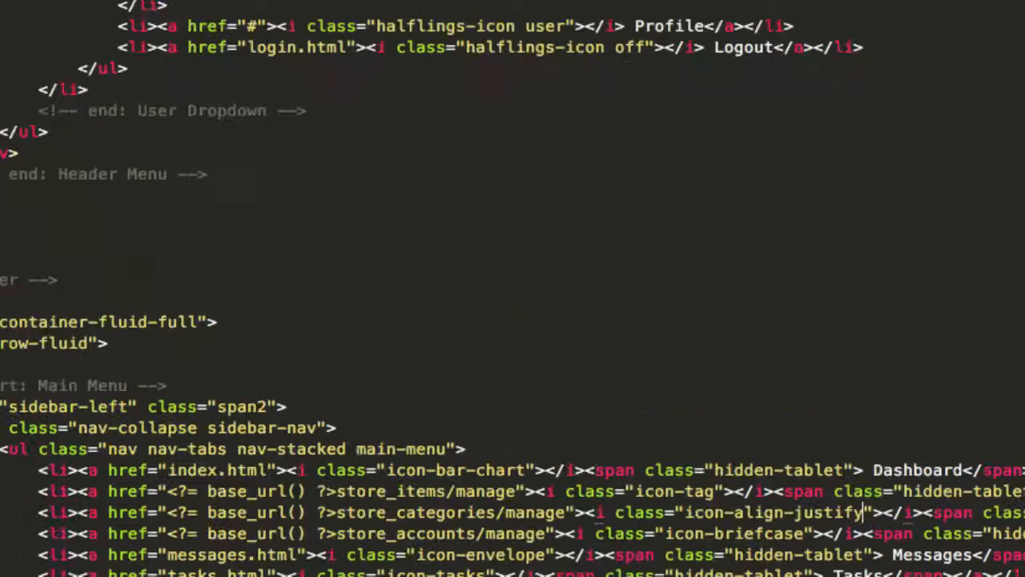
pyautogui.scroll(-3)
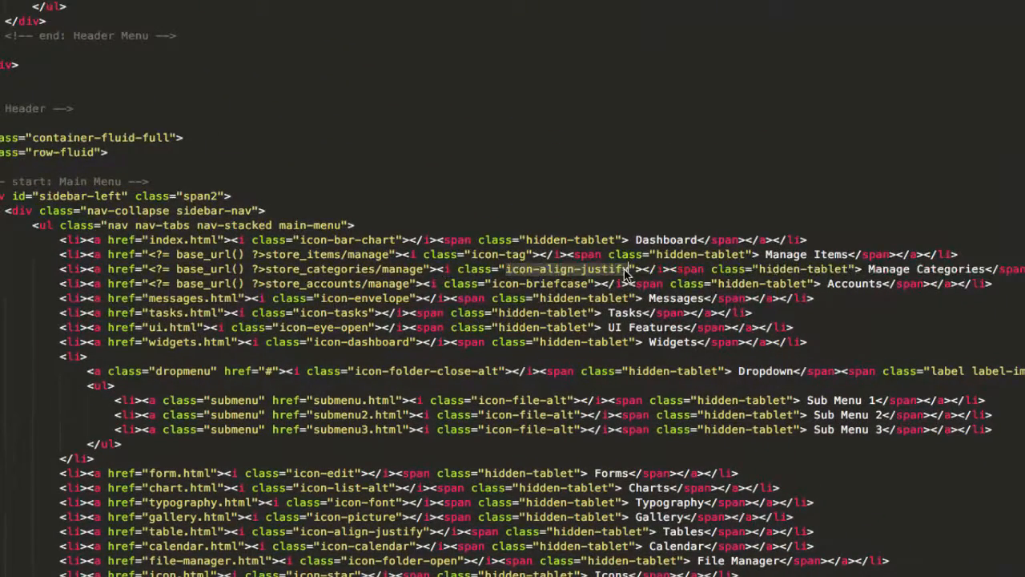
pyautogui.scroll(-3)
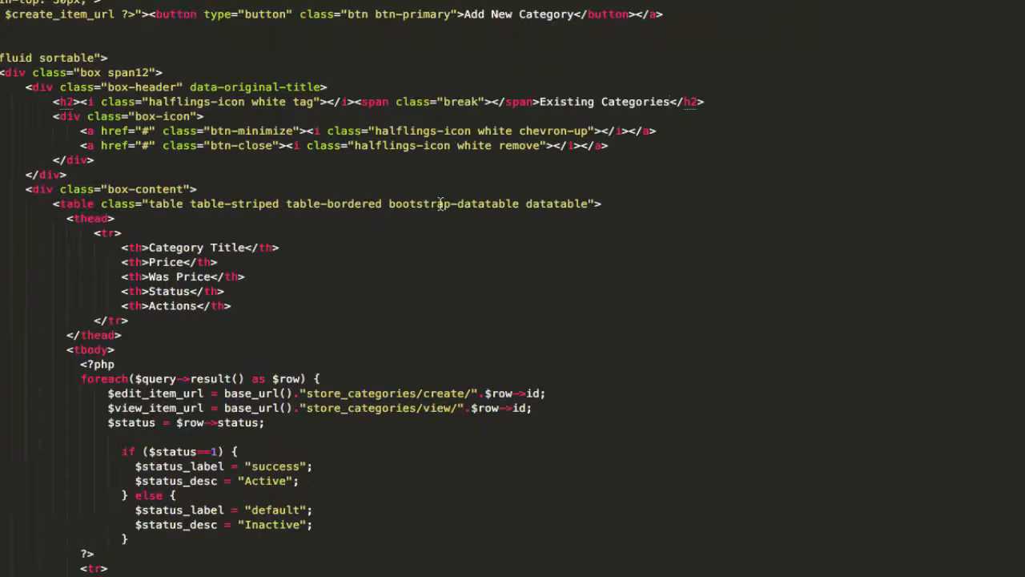
pyautogui.moveTo(240, 107)
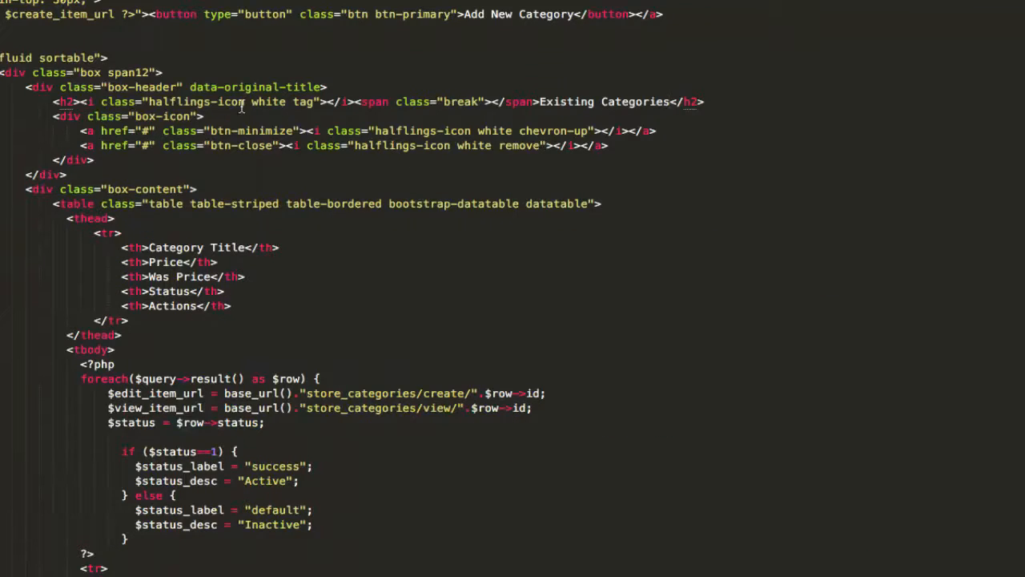
pyautogui.moveTo(295, 108)
pyautogui.write('arent Category')
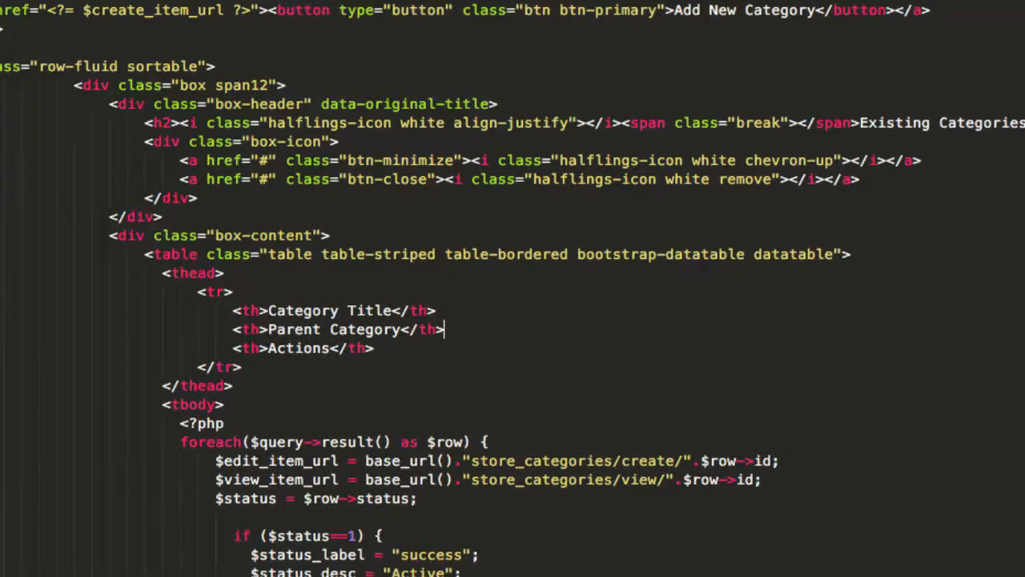
# Replace item_title with cat_title in the first table cell of manage.php
pyautogui.scroll(-3)
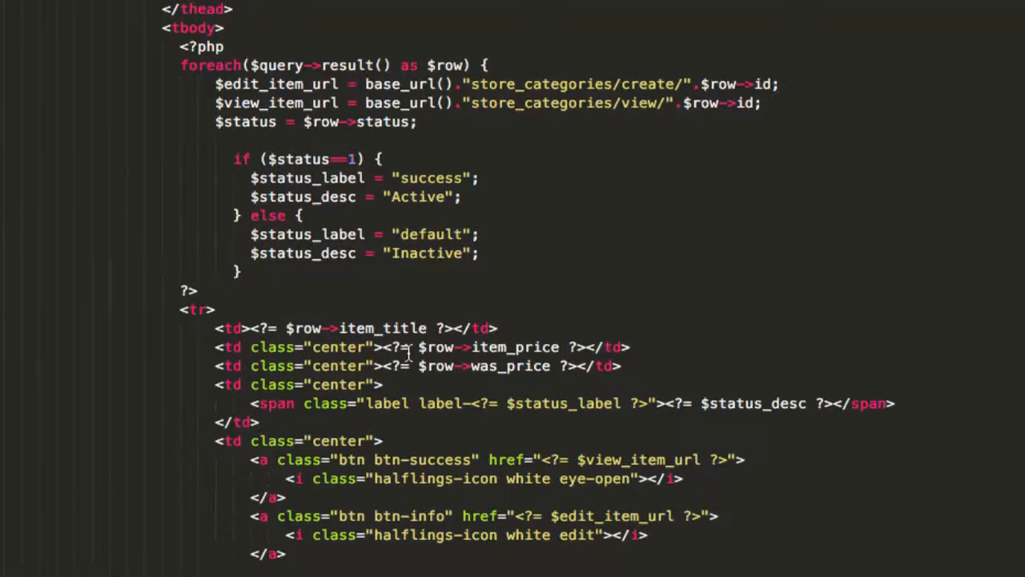
pyautogui.scroll(3)
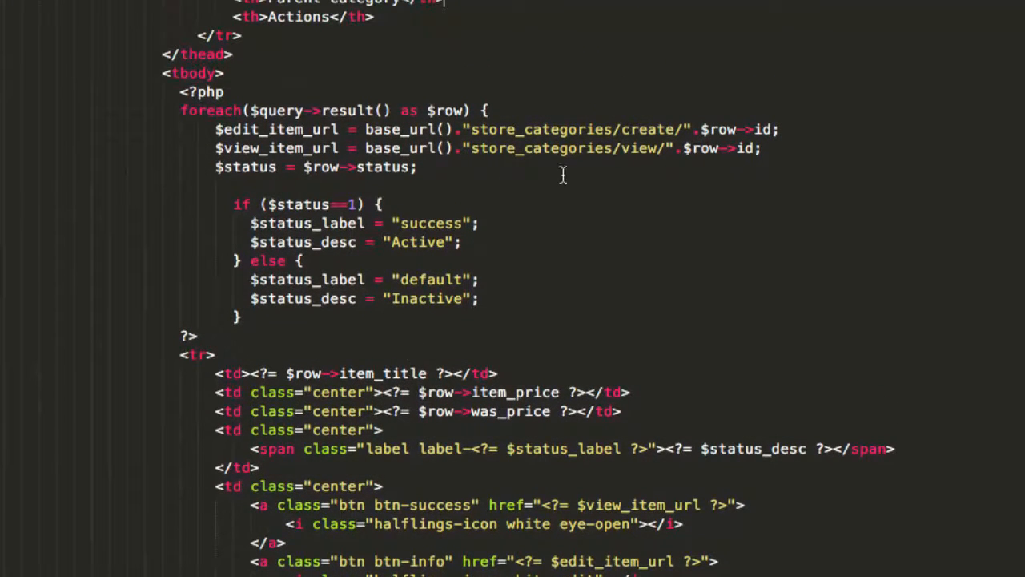
pyautogui.moveTo(478, 404)
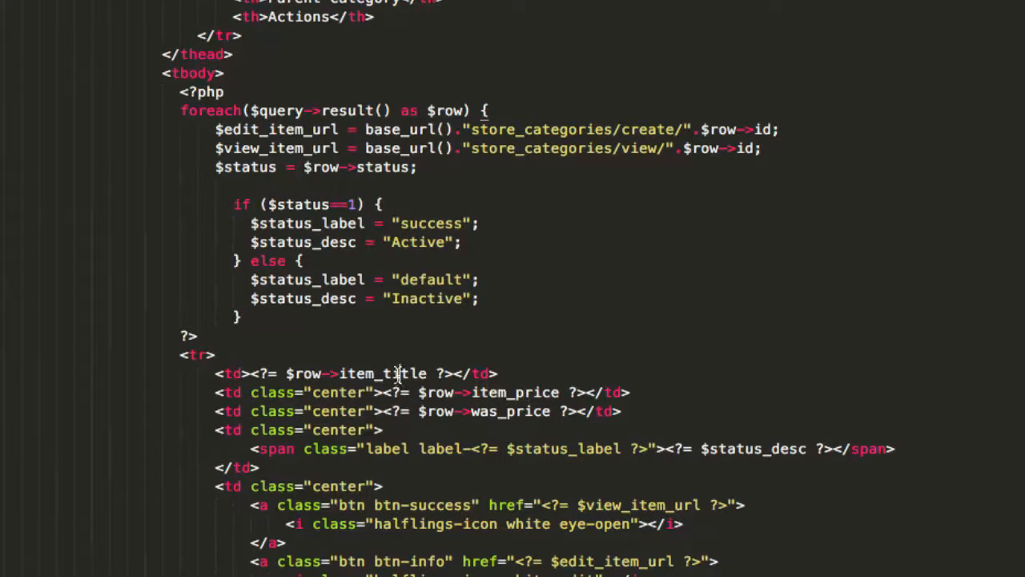
pyautogui.doubleClick(383, 374)
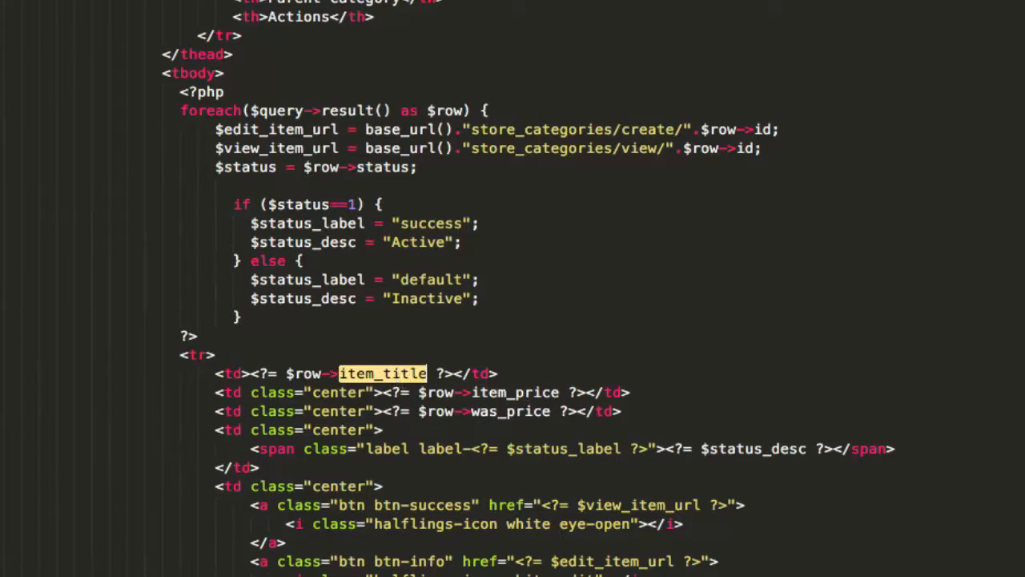
pyautogui.write('cat_title')
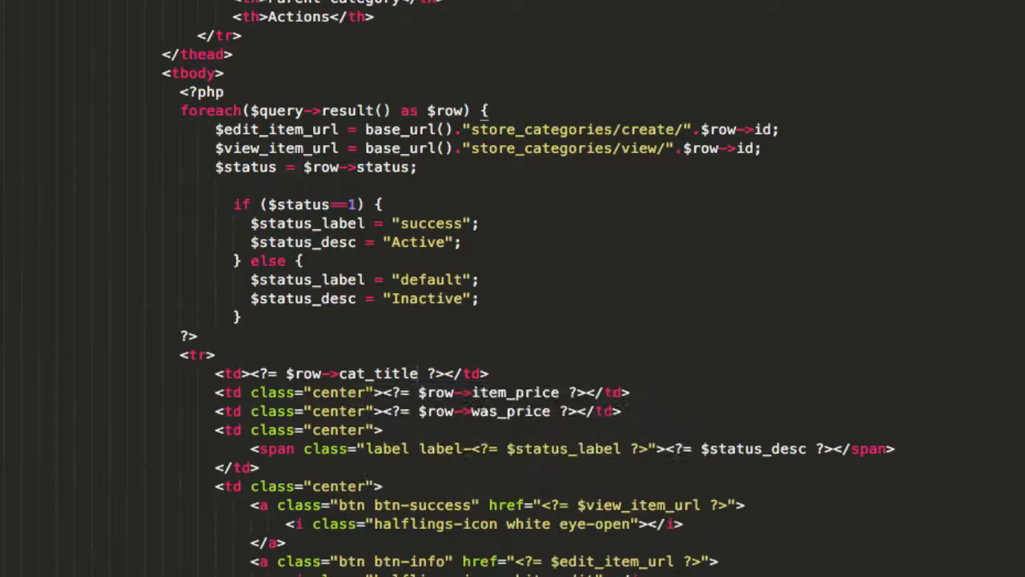
pyautogui.click(91, 12)
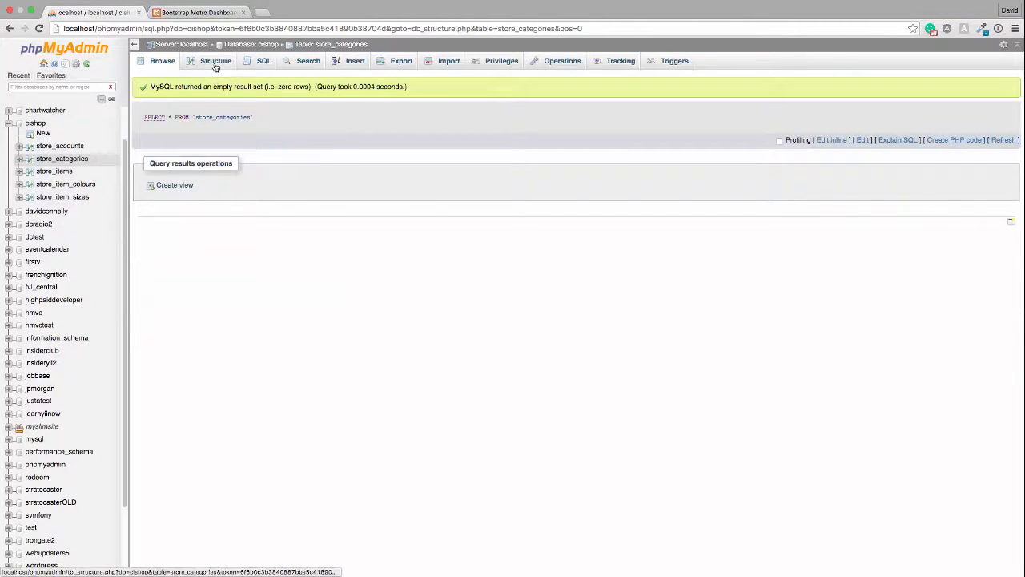
# View the store_categories structure in phpMyAdmin, then return to the editor
pyautogui.click(215, 60)
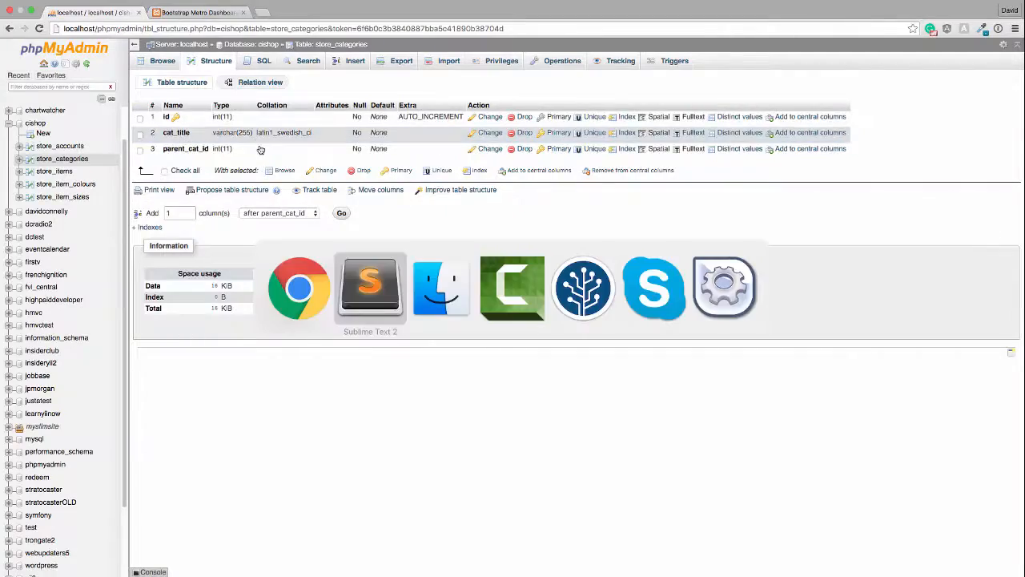
pyautogui.click(370, 286)
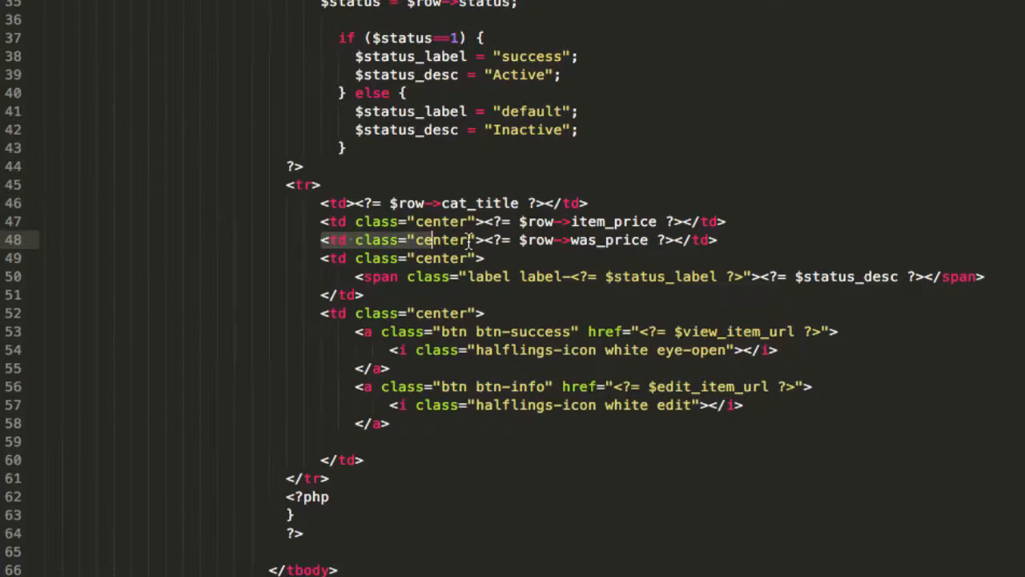
# Delete the item_price and was_price td lines from the category row
pyautogui.press('Delete')
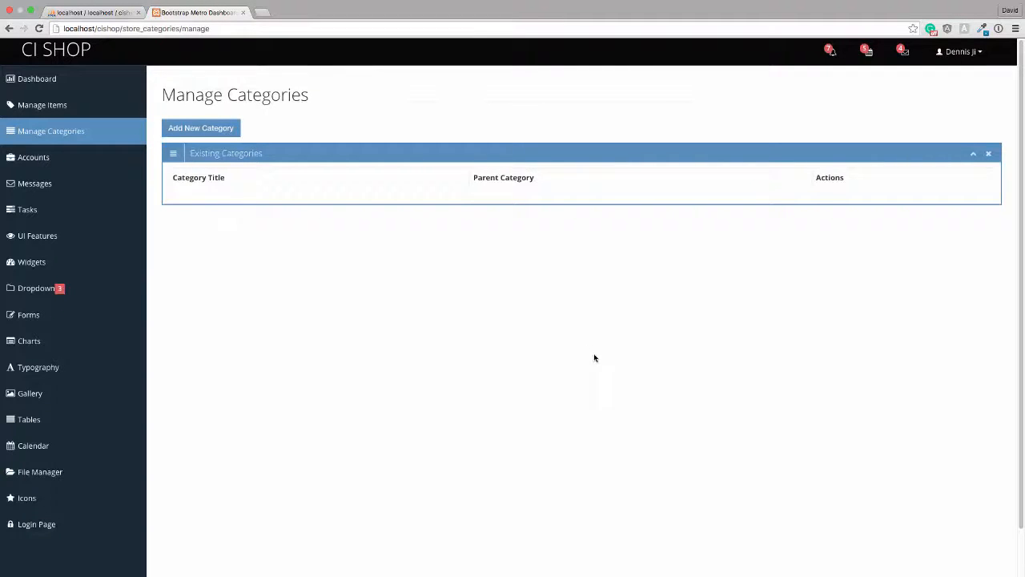
pyautogui.moveTo(346, 191)
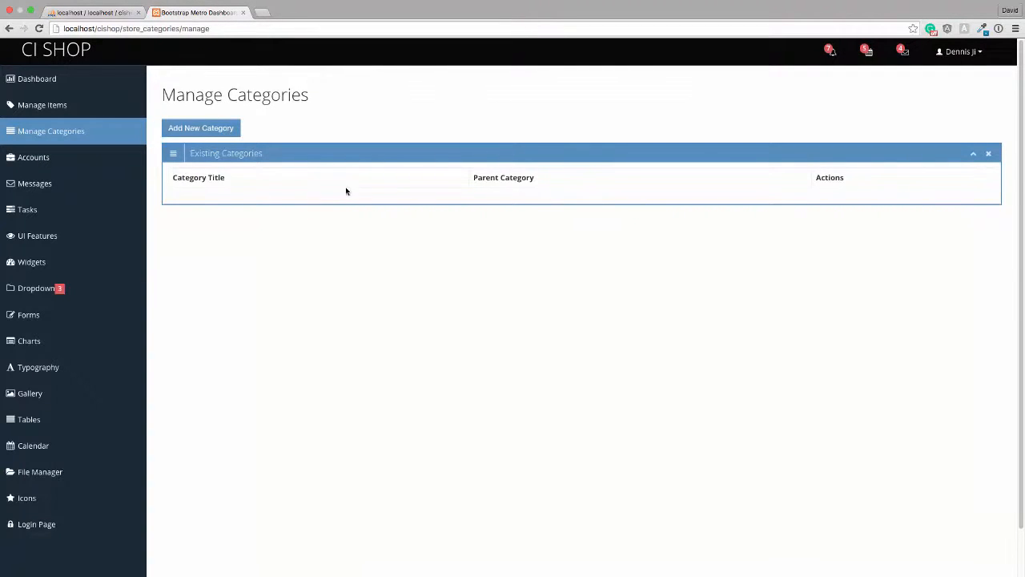
pyautogui.click(200, 129)
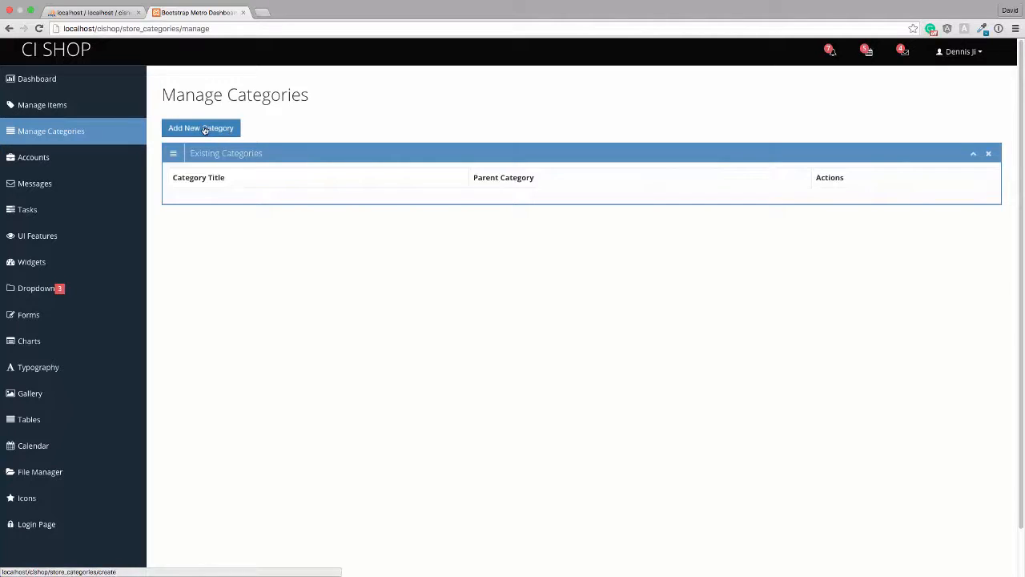
pyautogui.moveTo(201, 127)
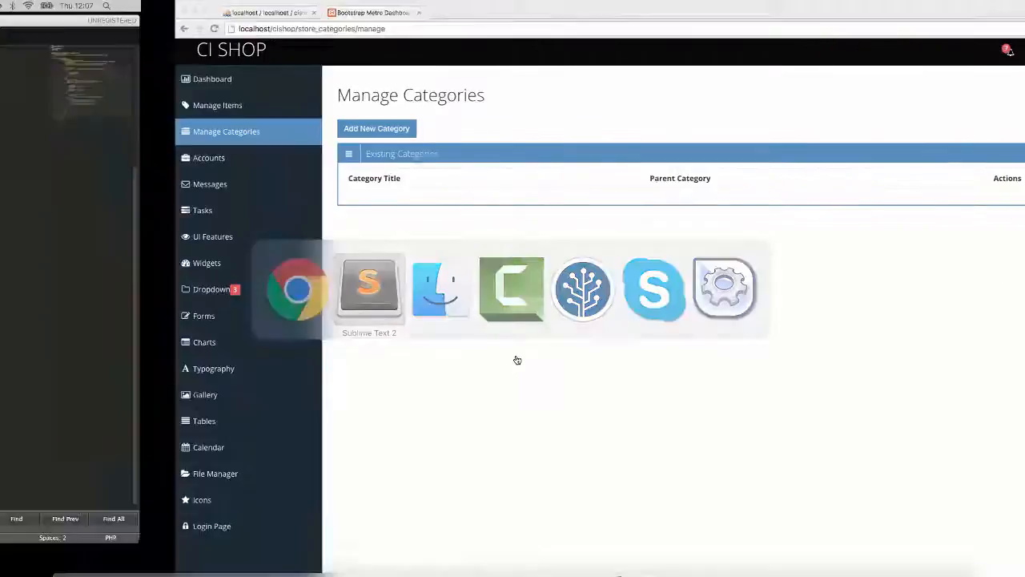
# Keep only store_categories.php open, closing all other editor tabs
pyautogui.click(369, 289)
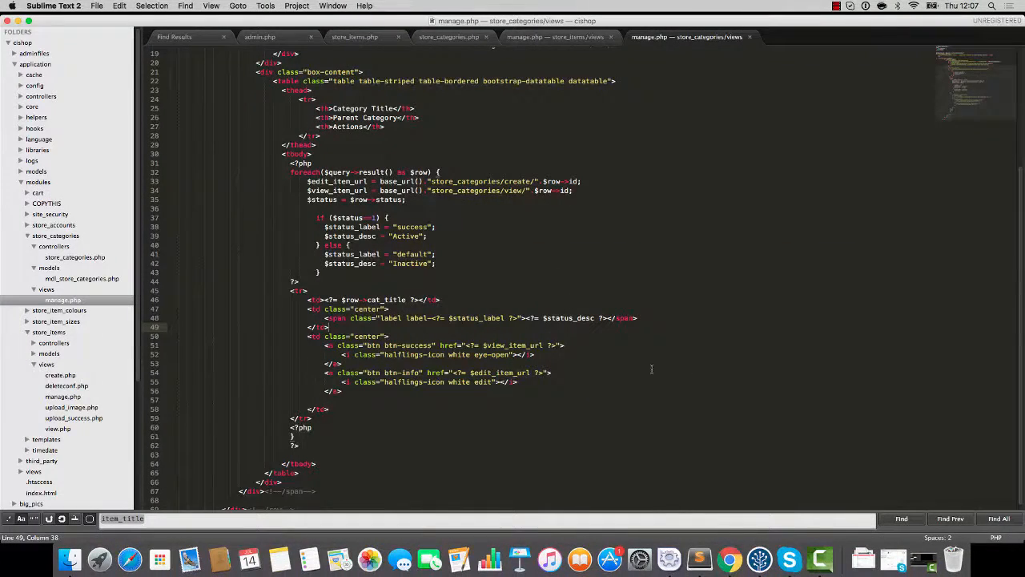
pyautogui.click(469, 34)
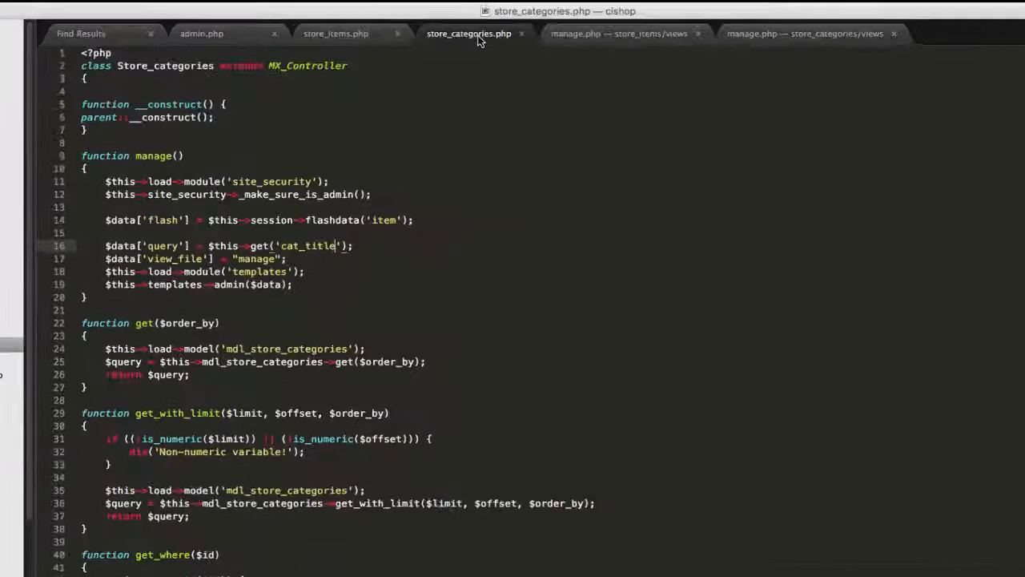
pyautogui.rightClick(468, 33)
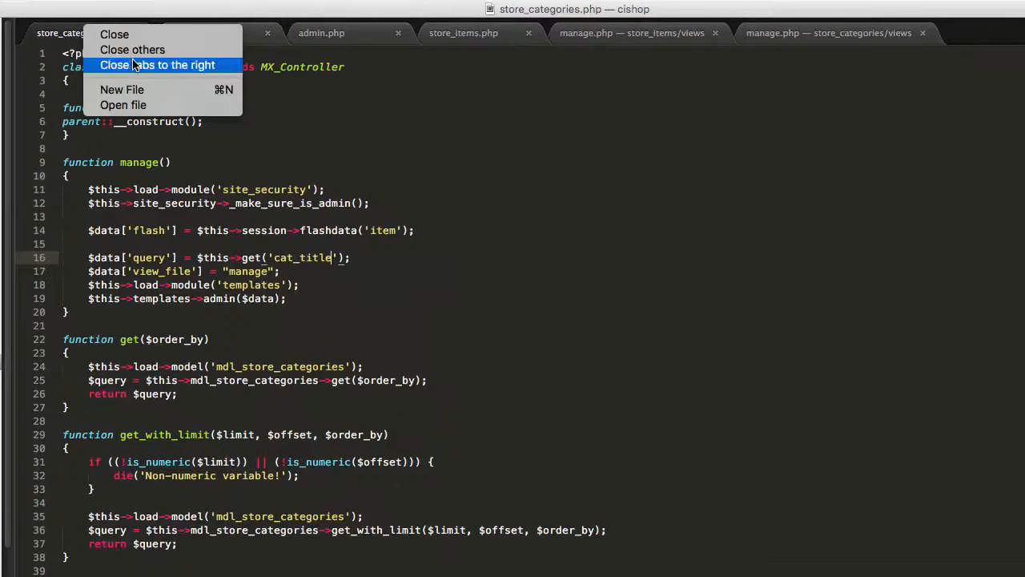
pyautogui.click(157, 65)
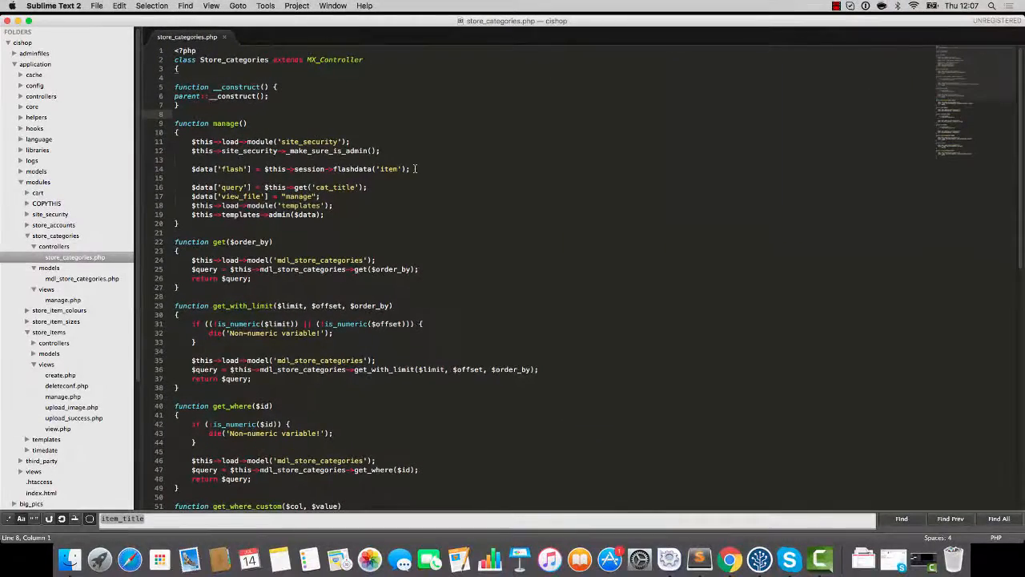
# Open store_items.php and select its whole create() function
pyautogui.write('store')
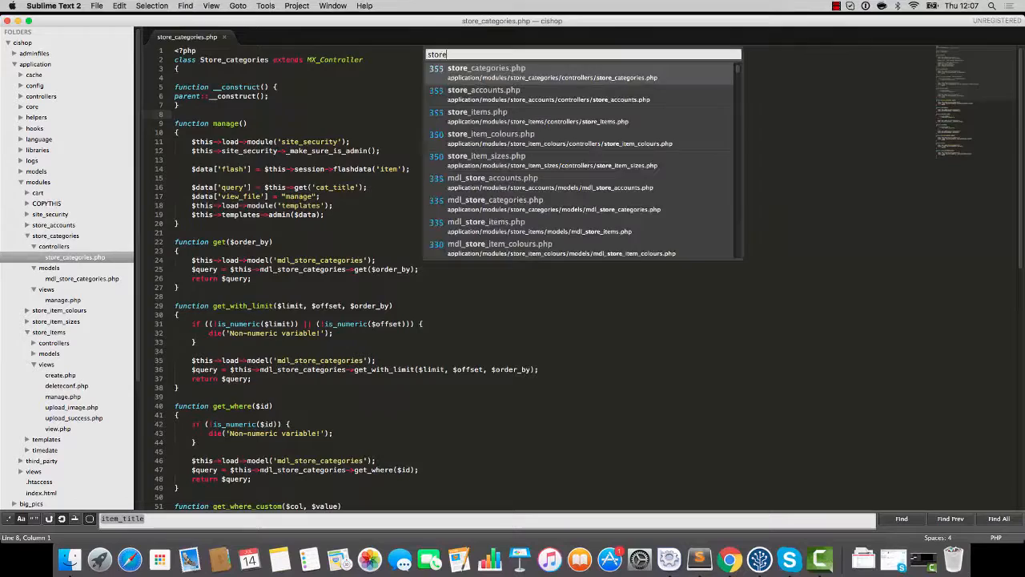
pyautogui.click(478, 111)
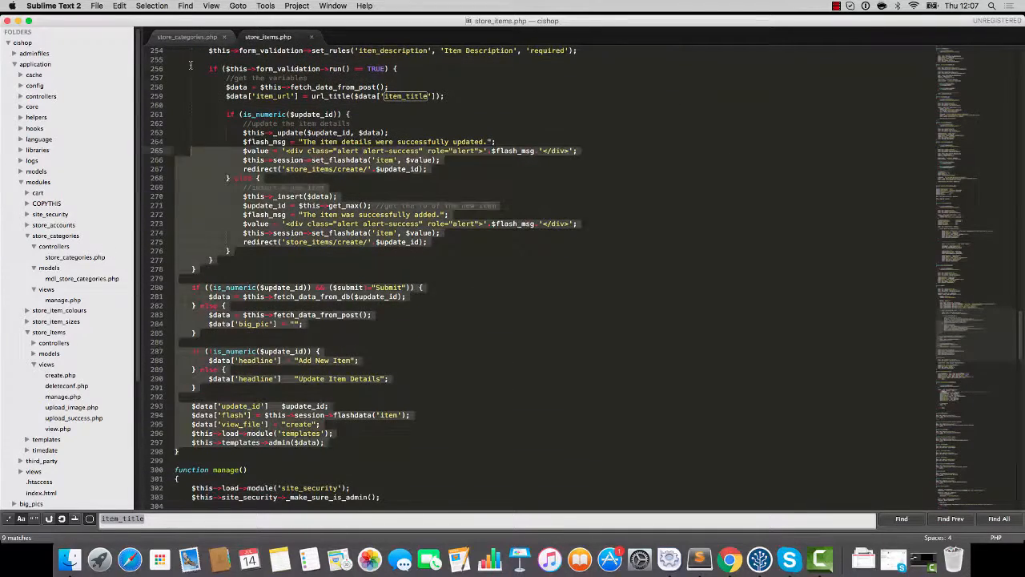
pyautogui.scroll(3)
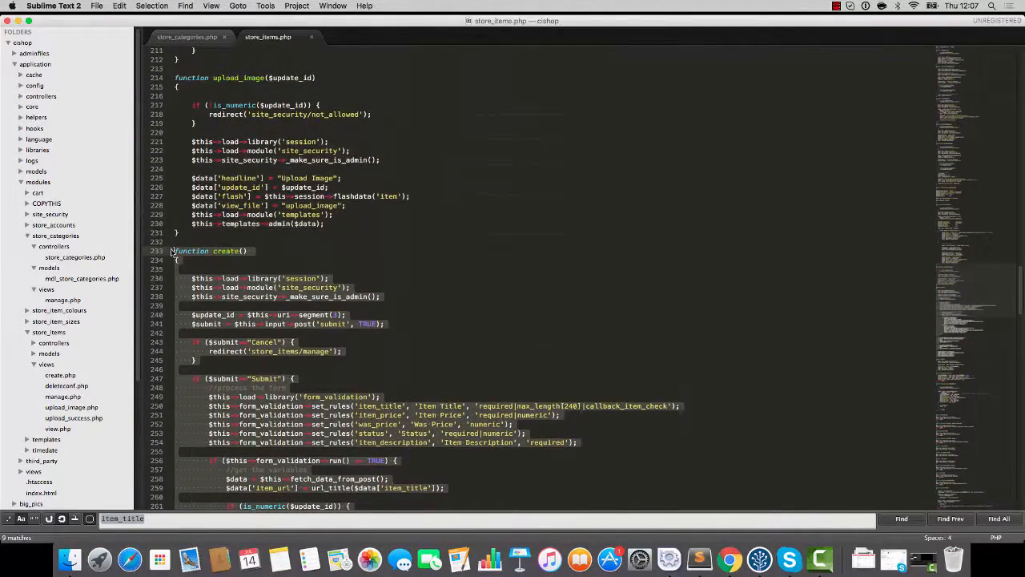
pyautogui.click(186, 37)
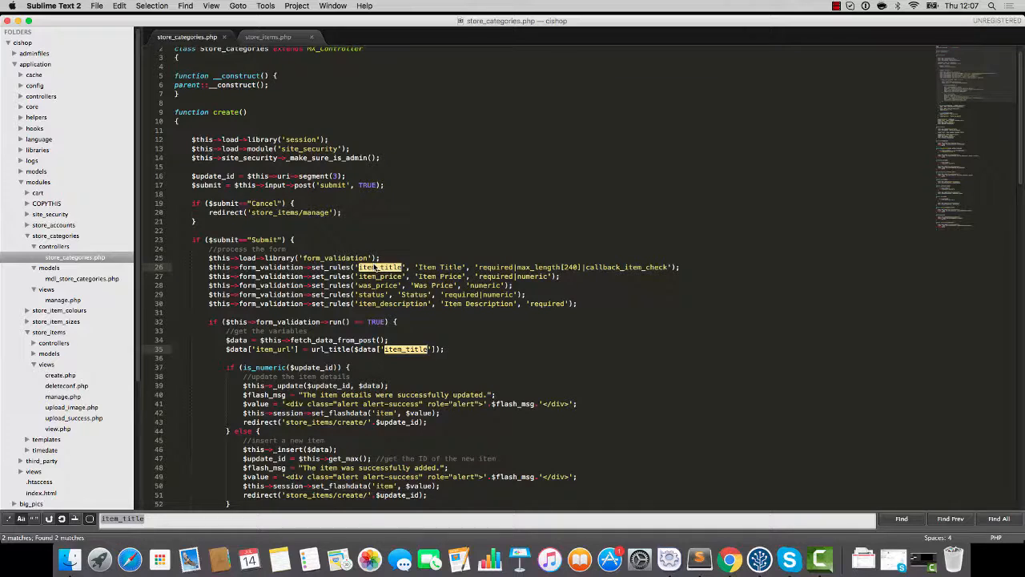
# In the pasted create(), rename item_title to cat_title and relabel Item as Category
pyautogui.write('cat_title')
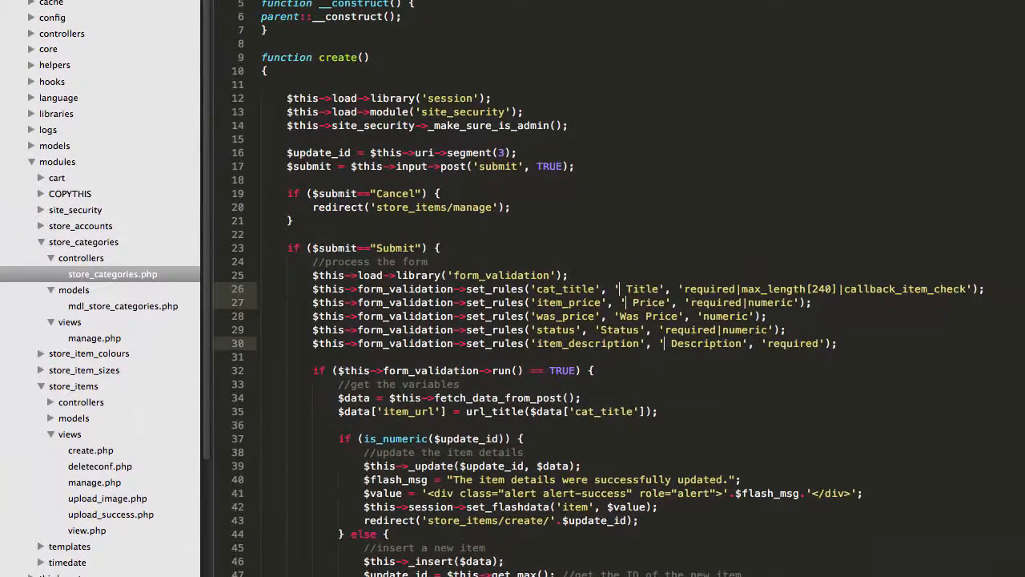
pyautogui.write('Category')
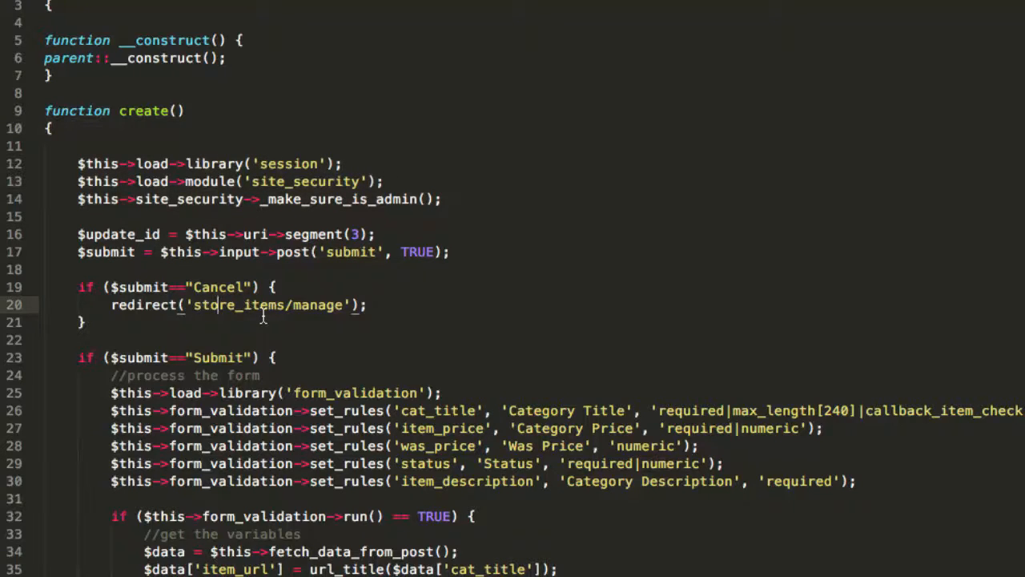
# Redirect Cancel to store_categories/manage, delete extra validation rules, and remove the item_url line
pyautogui.doubleClick(238, 305)
pyautogui.write('ca')
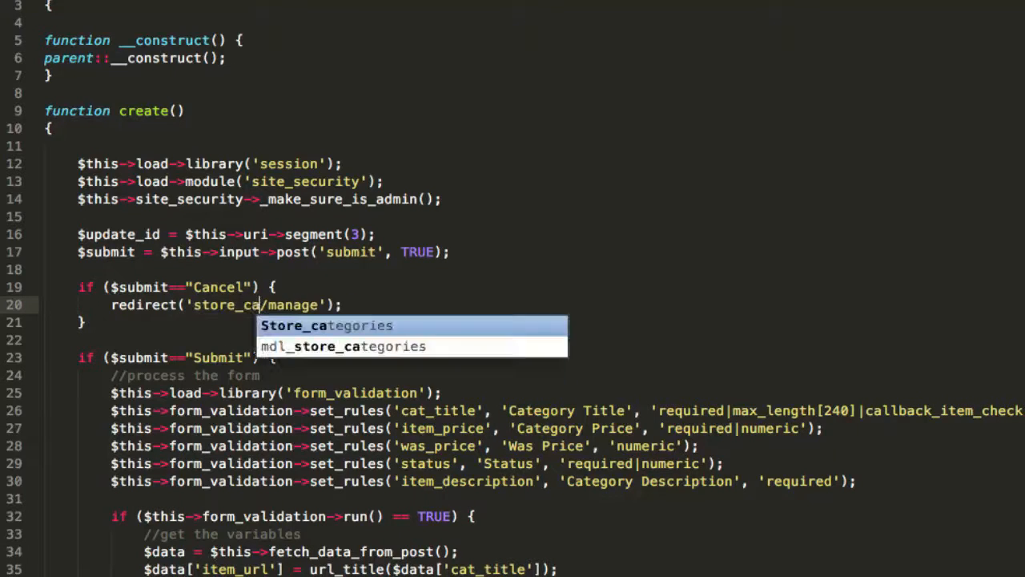
pyautogui.press('Tab')
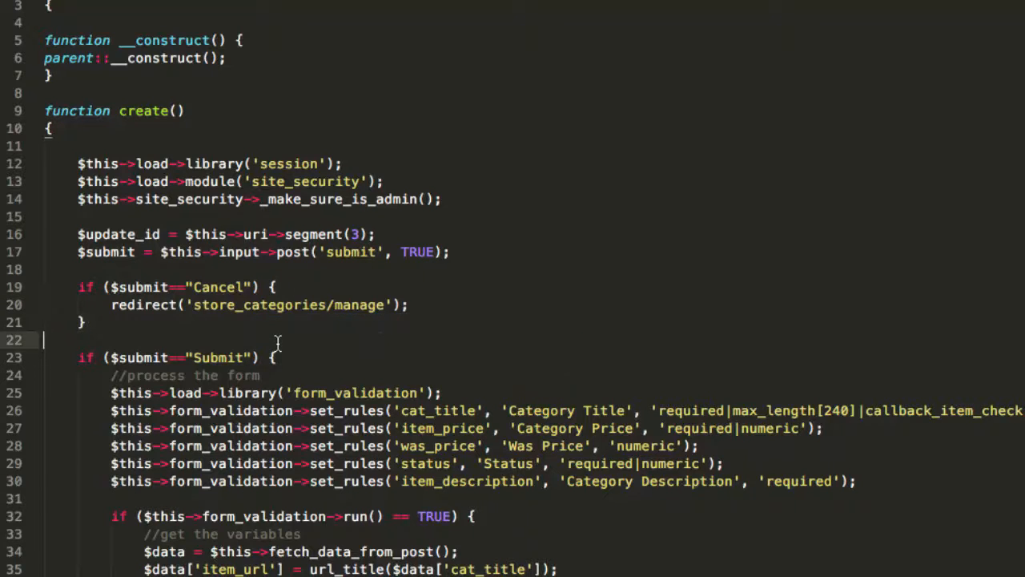
pyautogui.scroll(-3)
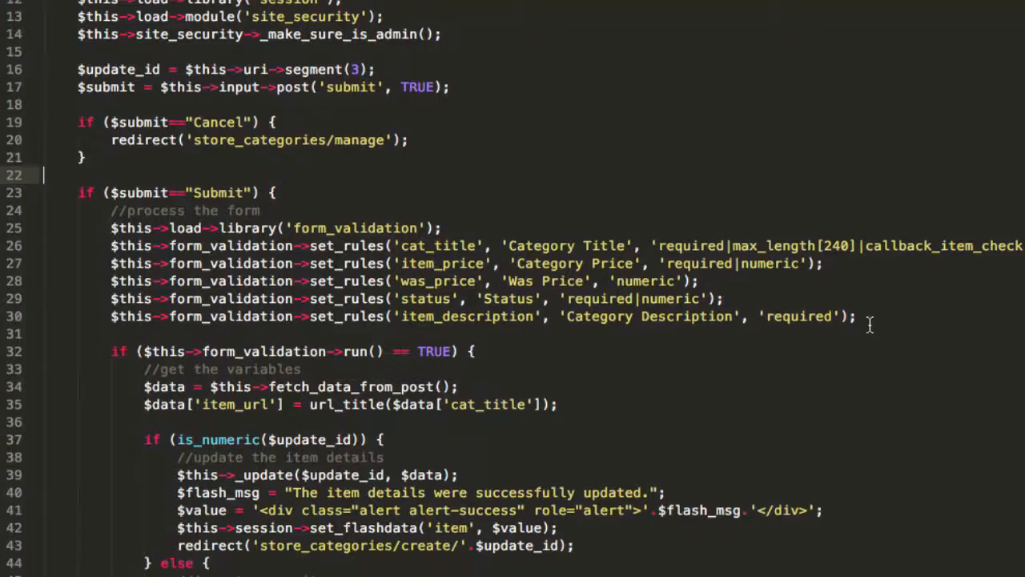
pyautogui.moveTo(112, 262); pyautogui.dragTo(855, 316)
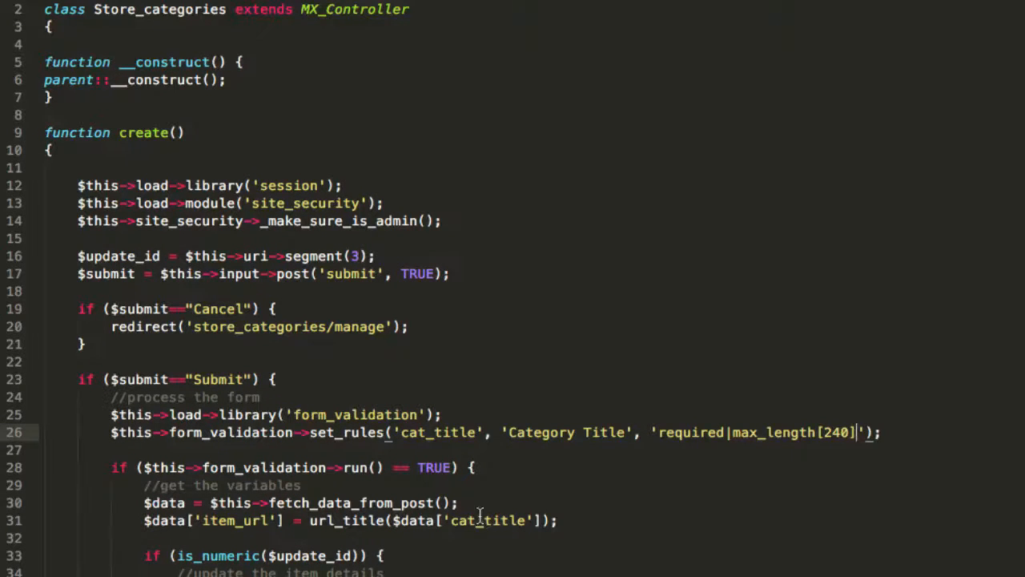
pyautogui.moveTo(181, 532)
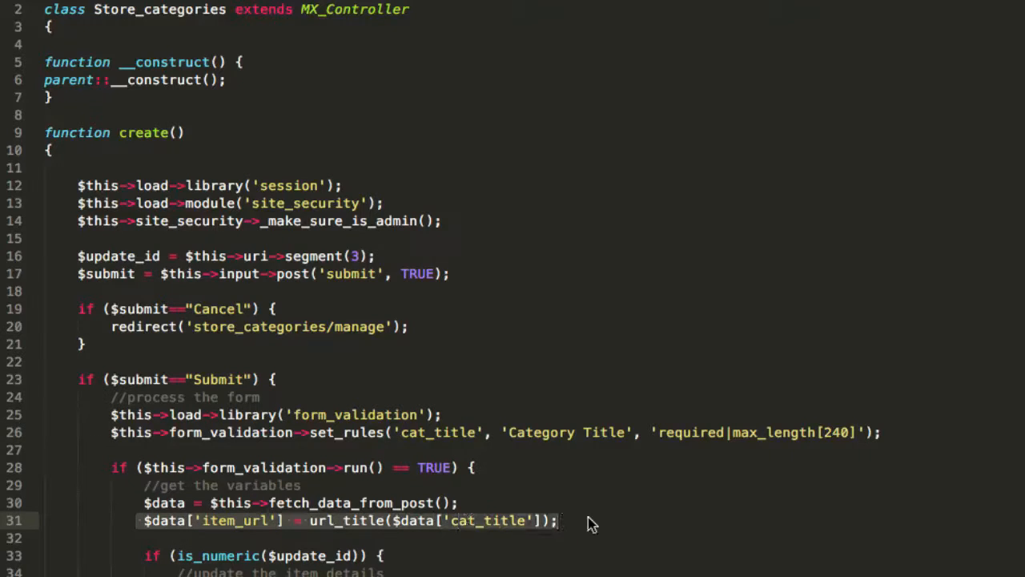
pyautogui.press('Delete')
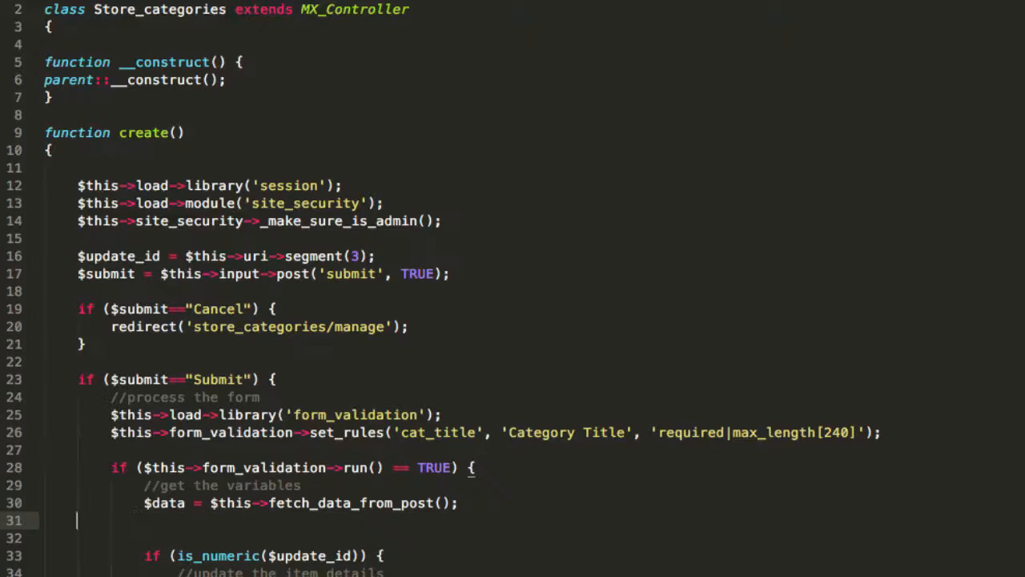
pyautogui.scroll(-3)
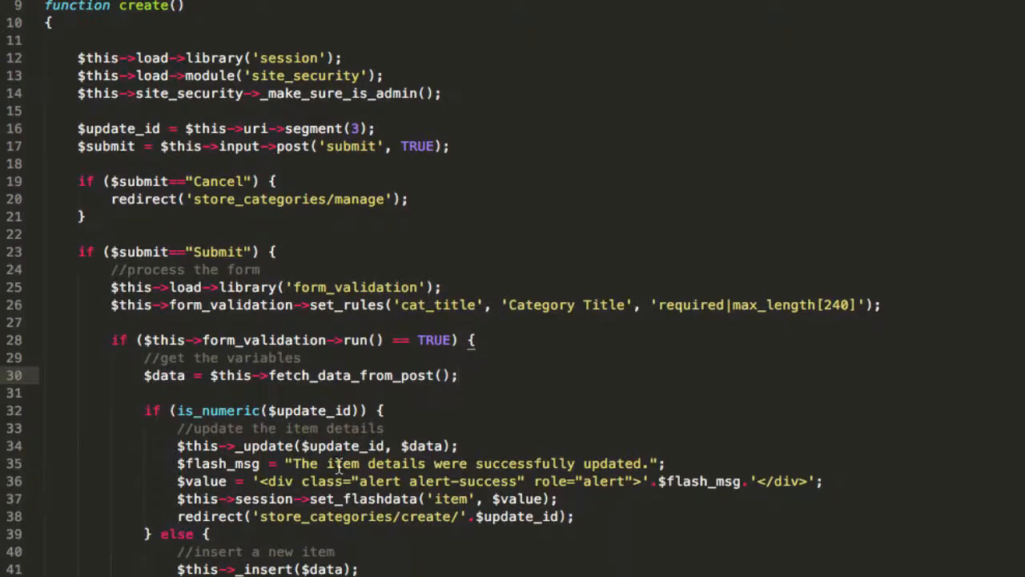
# Replace 'item' with 'category' in the create function's messages and comments
pyautogui.doubleClick(341, 462)
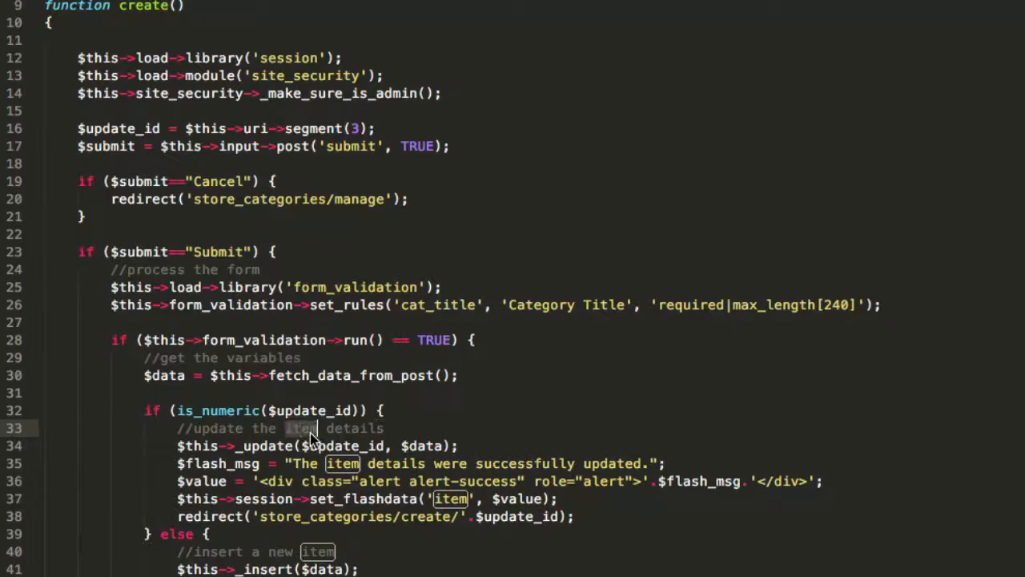
pyautogui.write('category')
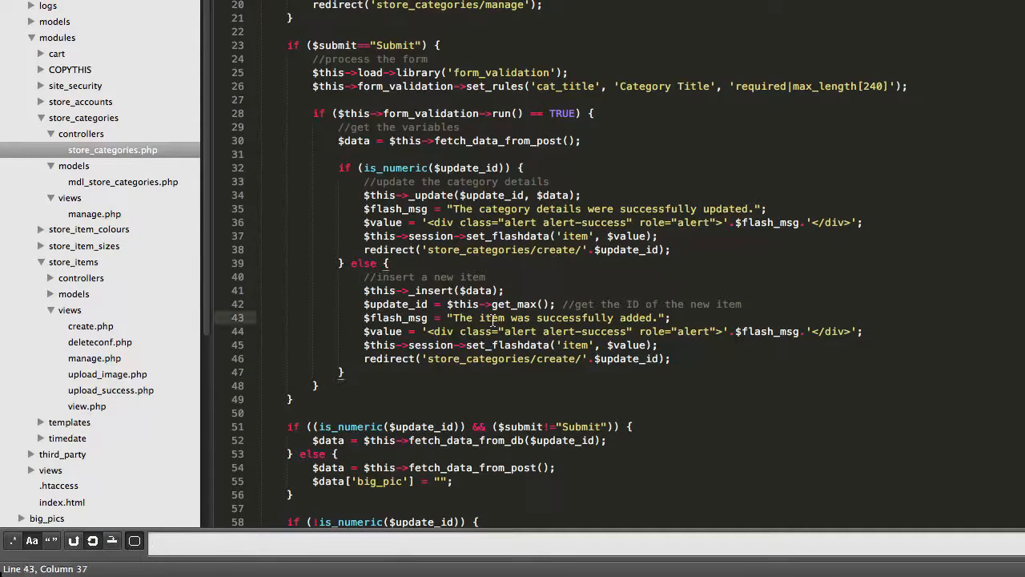
pyautogui.write('item')
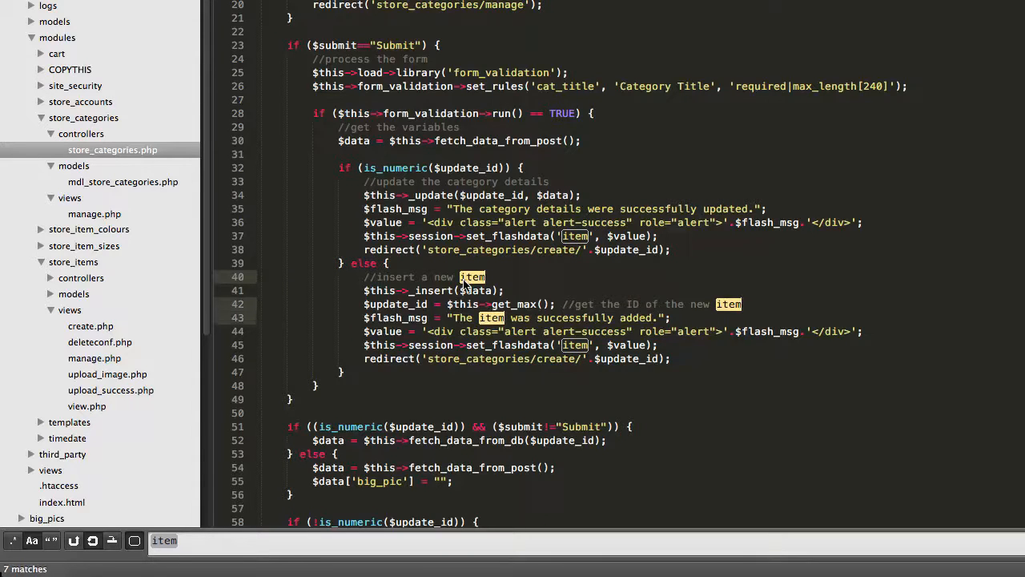
pyautogui.write('category')
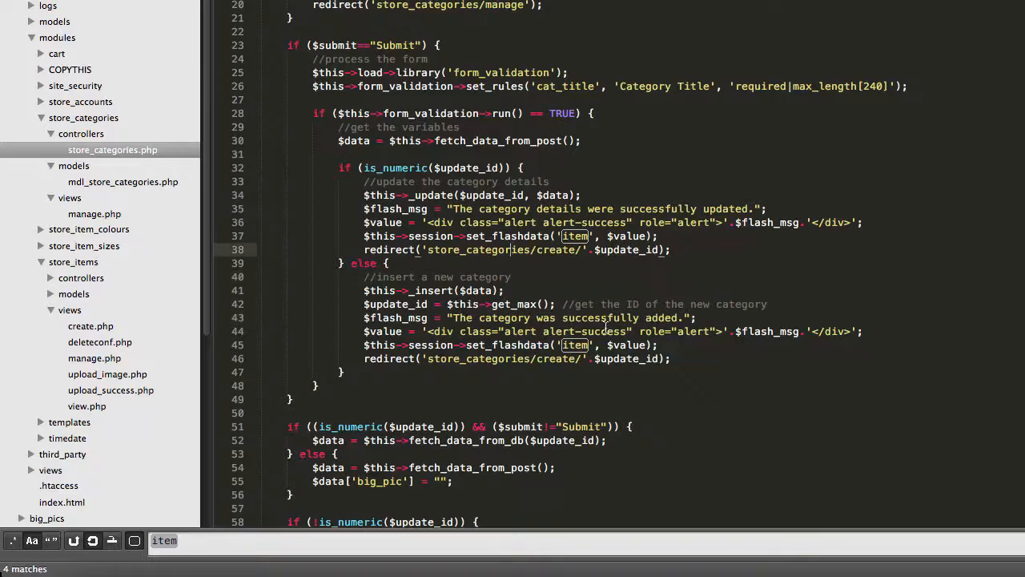
# Drop the big_pic line, shorten the headline to Update Category, and reopen store_items.php
pyautogui.scroll(-3)
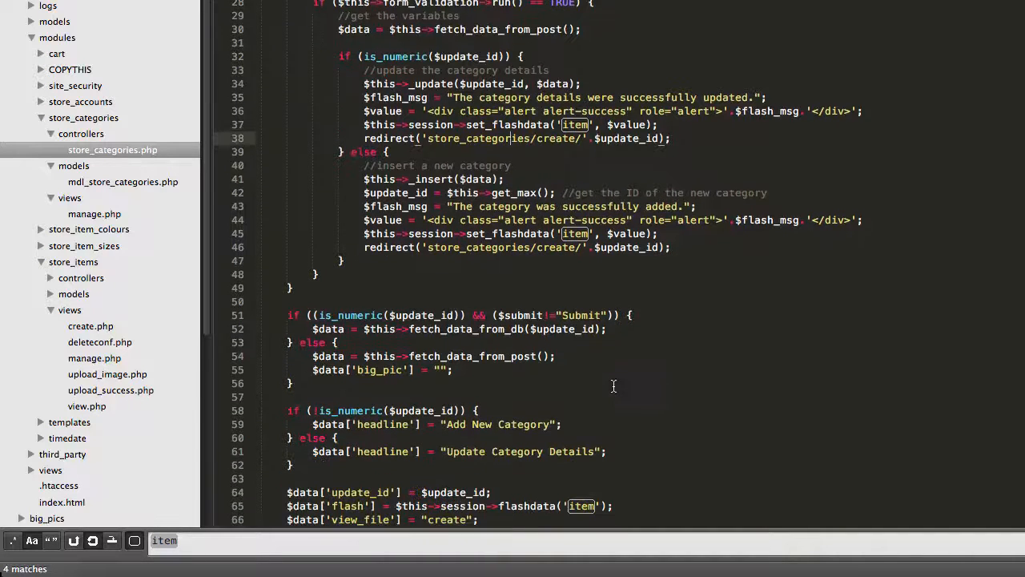
pyautogui.scroll(-3)
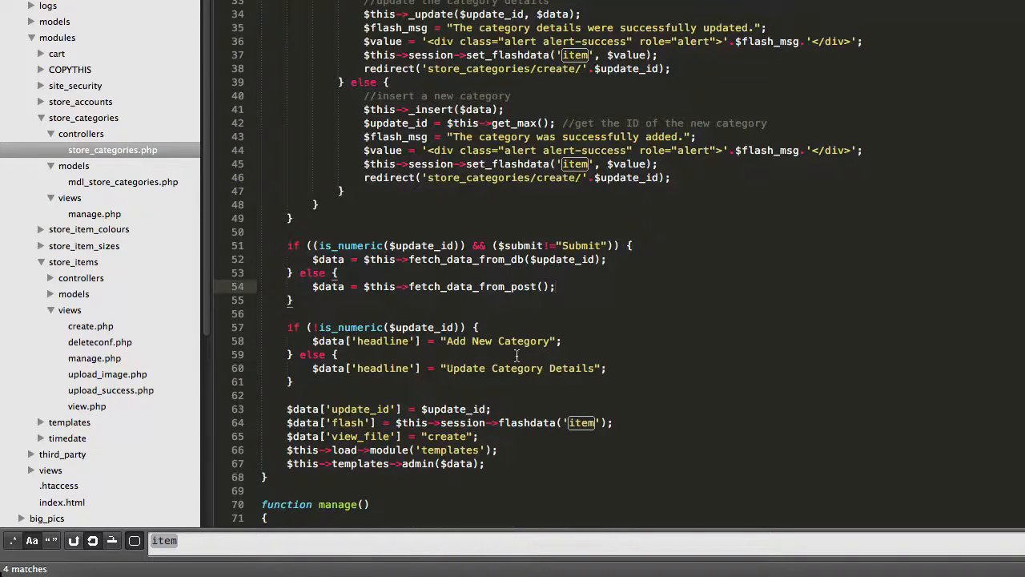
pyautogui.scroll(-3)
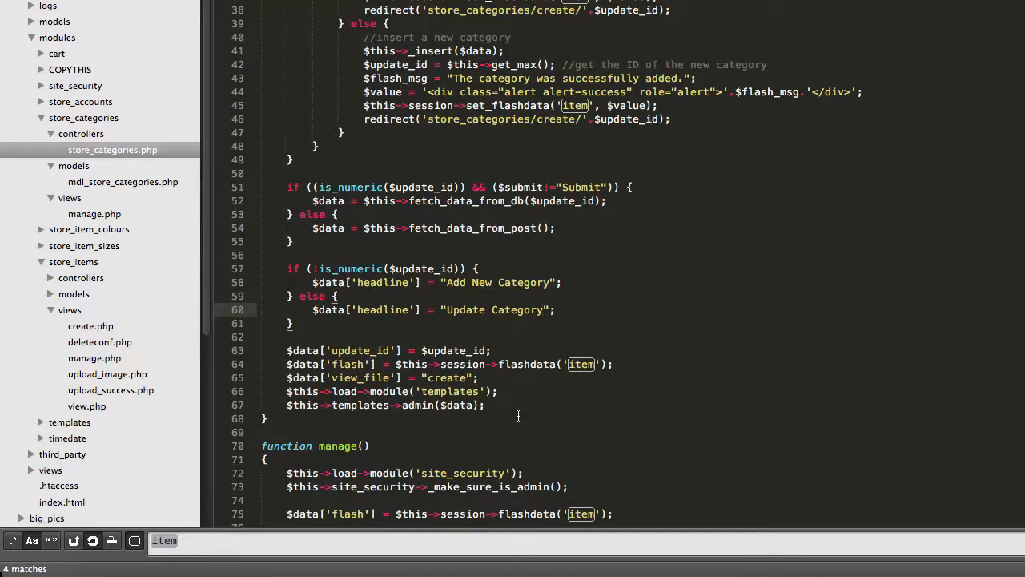
pyautogui.click(192, 12)
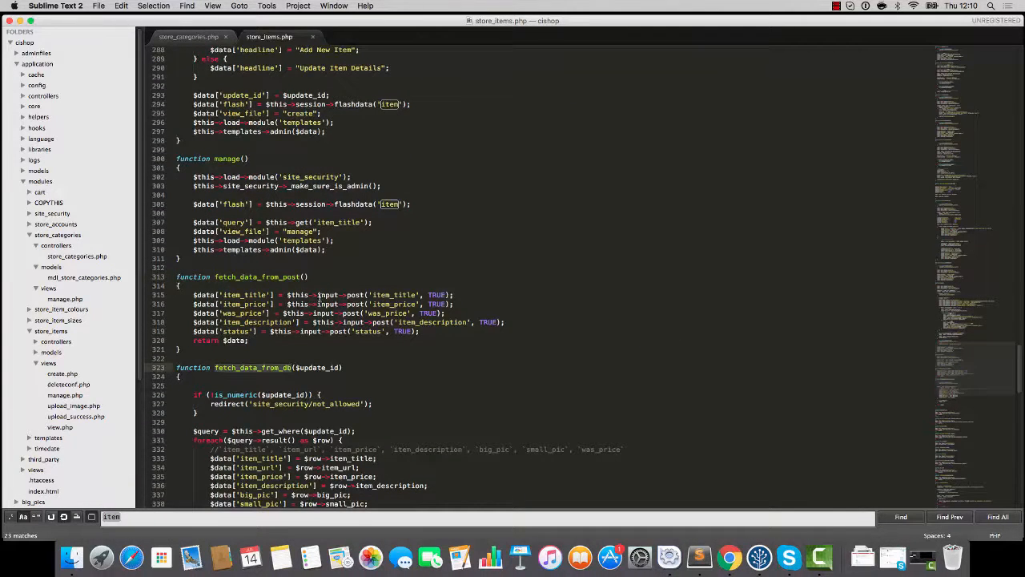
# Paste fetch_data_from_post and fetch_data_from_db into store_categories.php, renaming status to parent_cat_id
pyautogui.scroll(-3)
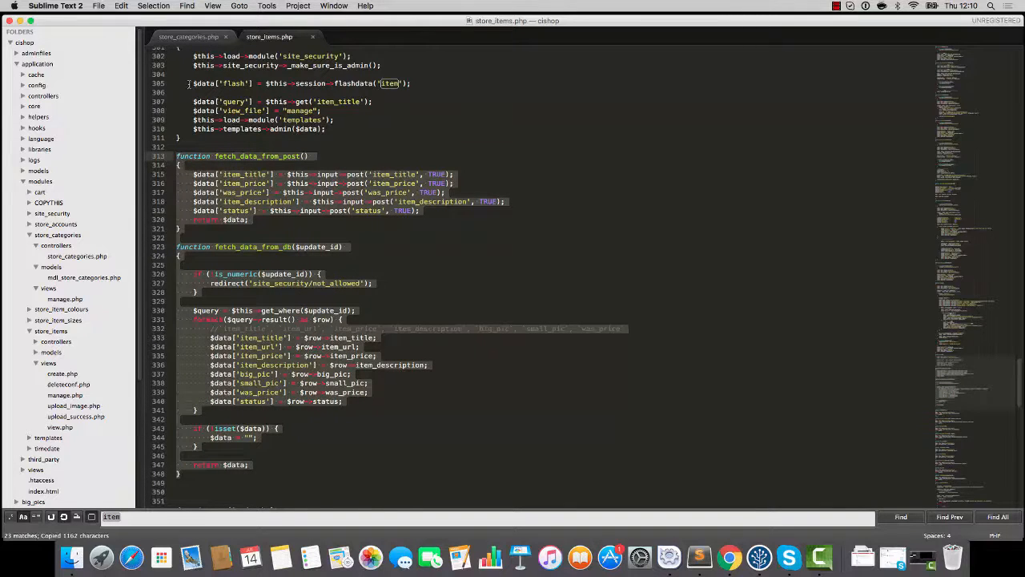
pyautogui.click(188, 36)
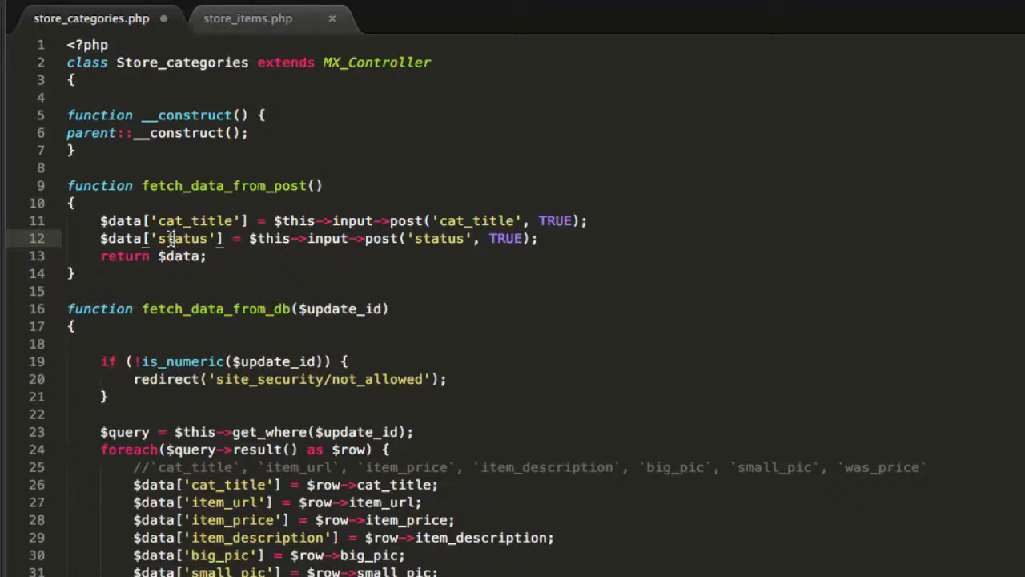
pyautogui.doubleClick(184, 238)
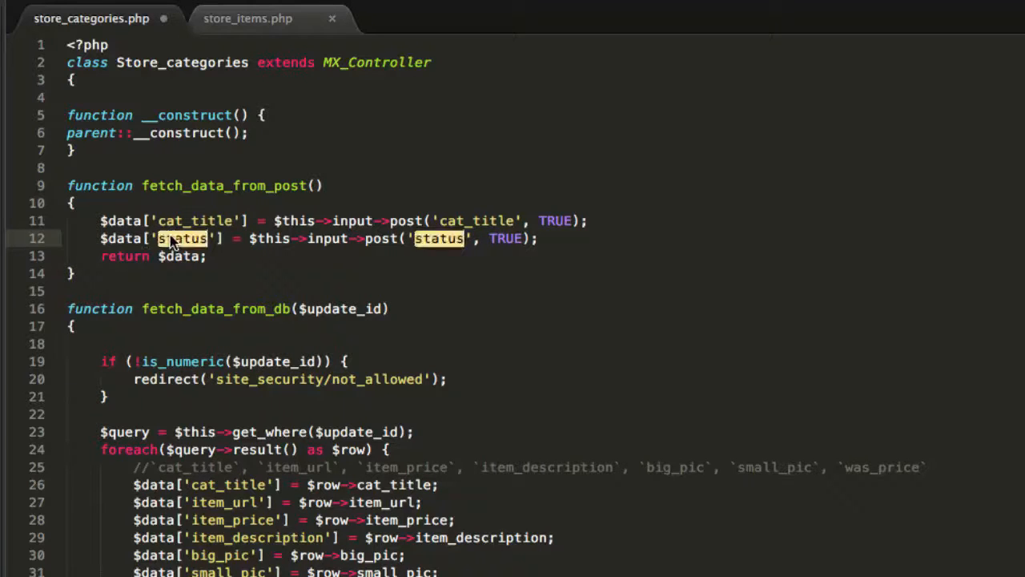
pyautogui.write('parent_cat_')
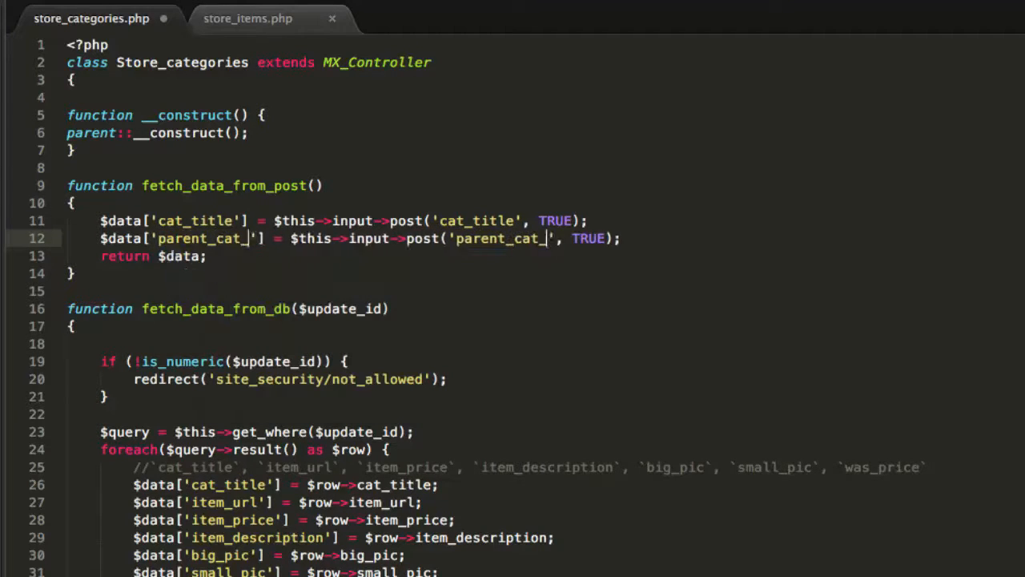
pyautogui.scroll(-3)
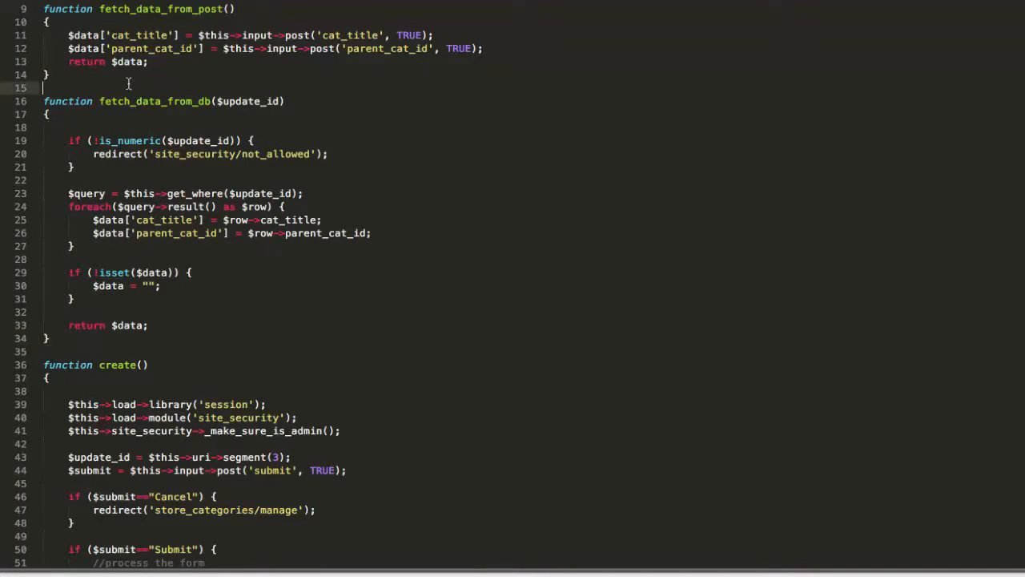
pyautogui.click(197, 12)
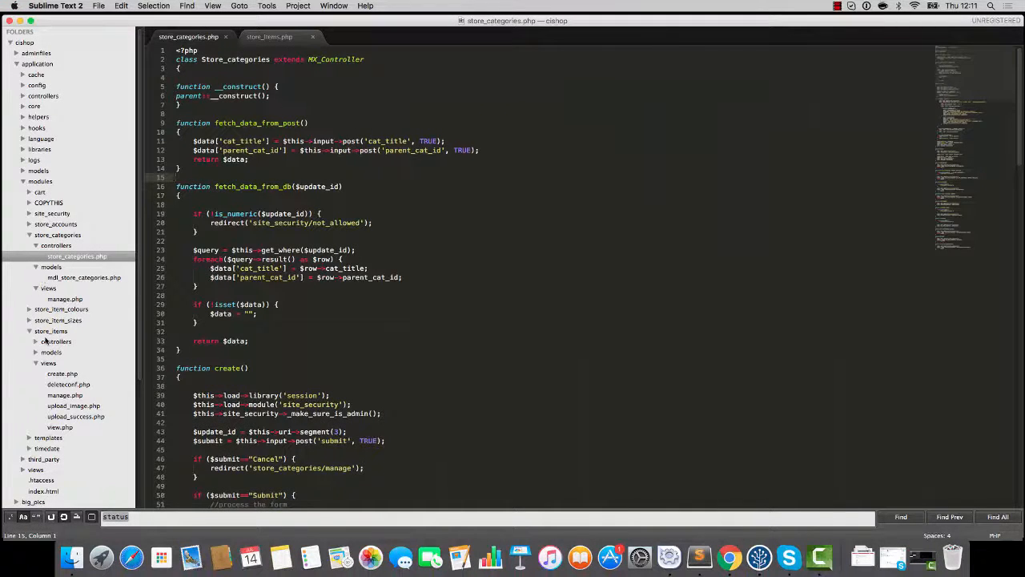
# Create create.php in store_categories/views and fill it with store_items' create form code
pyautogui.click(61, 373)
pyautogui.write('create.')
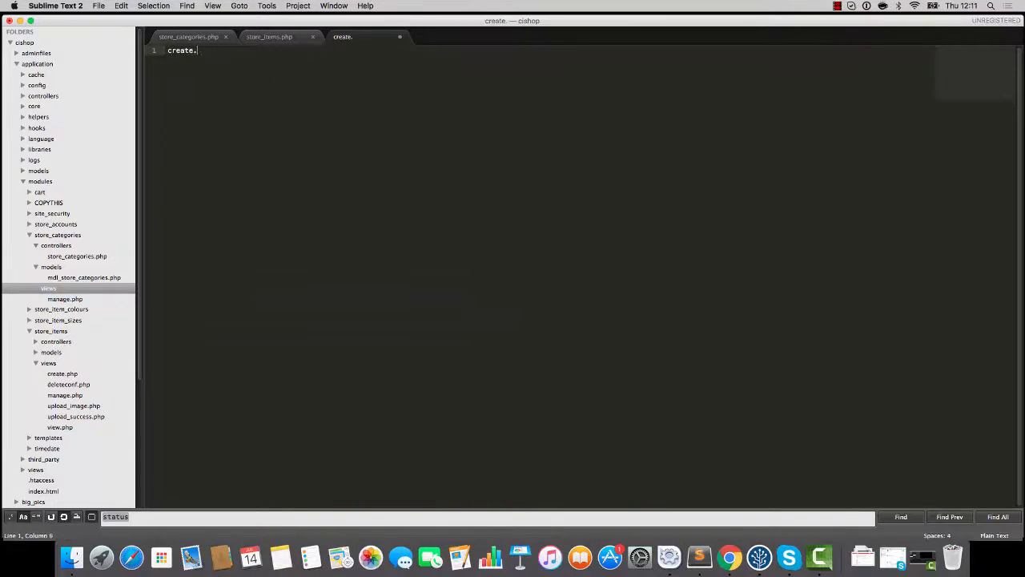
pyautogui.press('cmd+s')
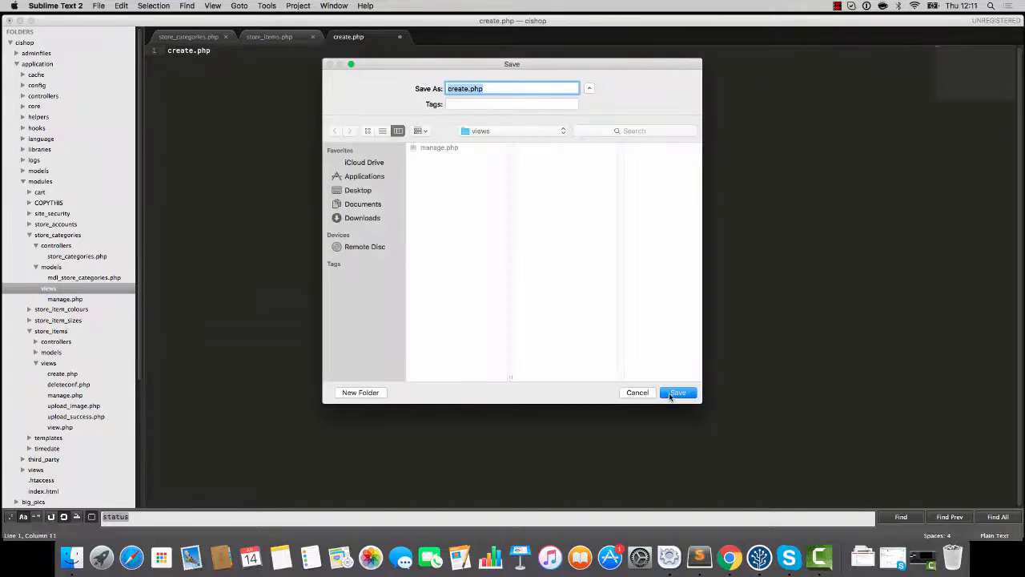
pyautogui.click(676, 393)
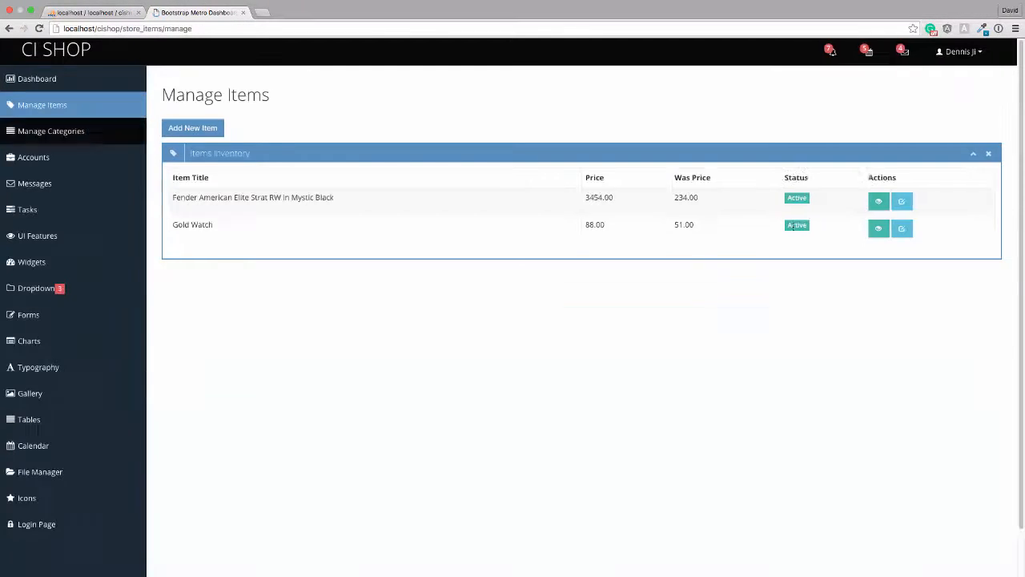
pyautogui.click(901, 200)
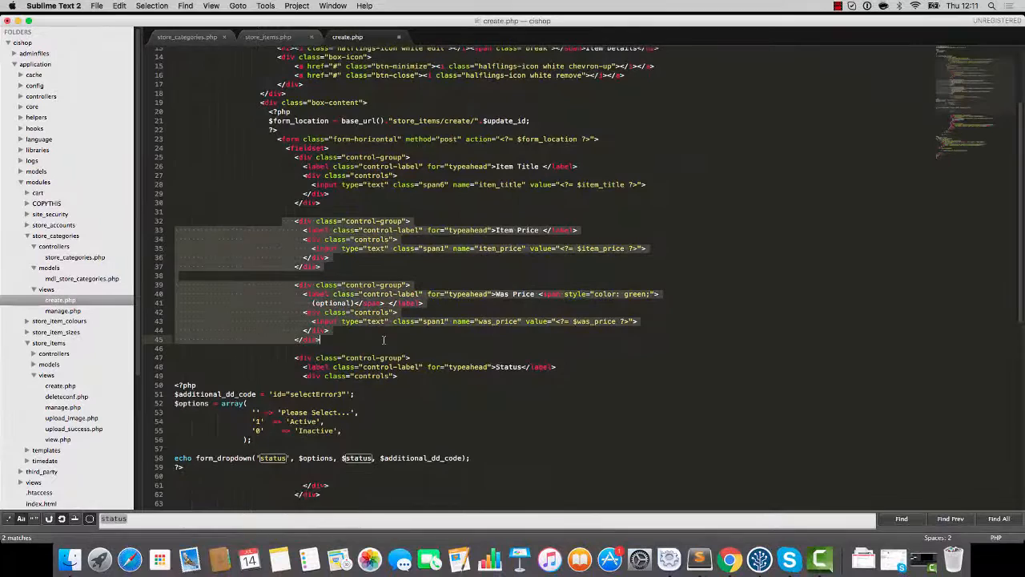
# Remove the price, status and image blocks and relabel the field 'Category Title'
pyautogui.scroll(-3)
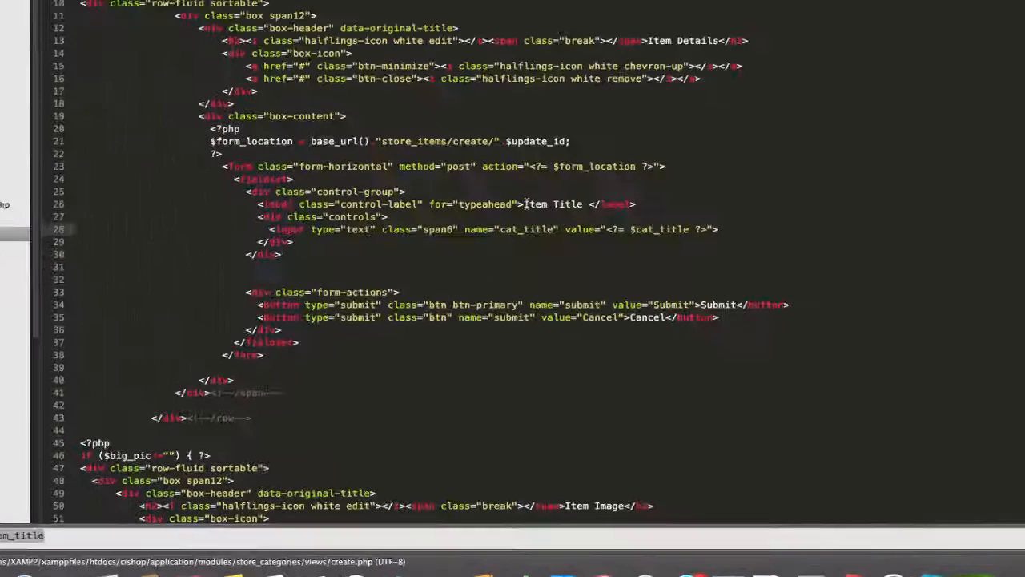
pyautogui.scroll(-3)
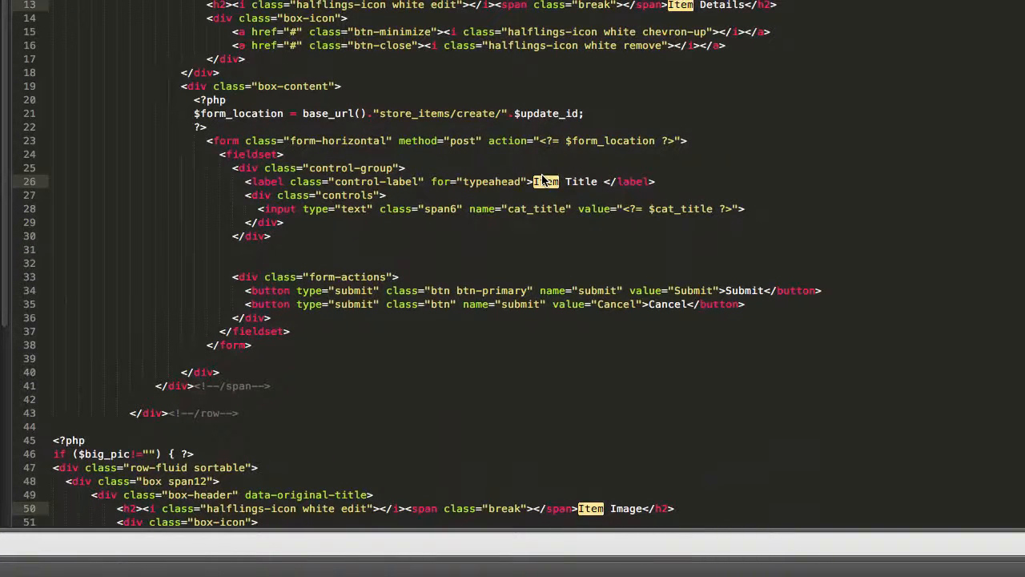
pyautogui.write('Category')
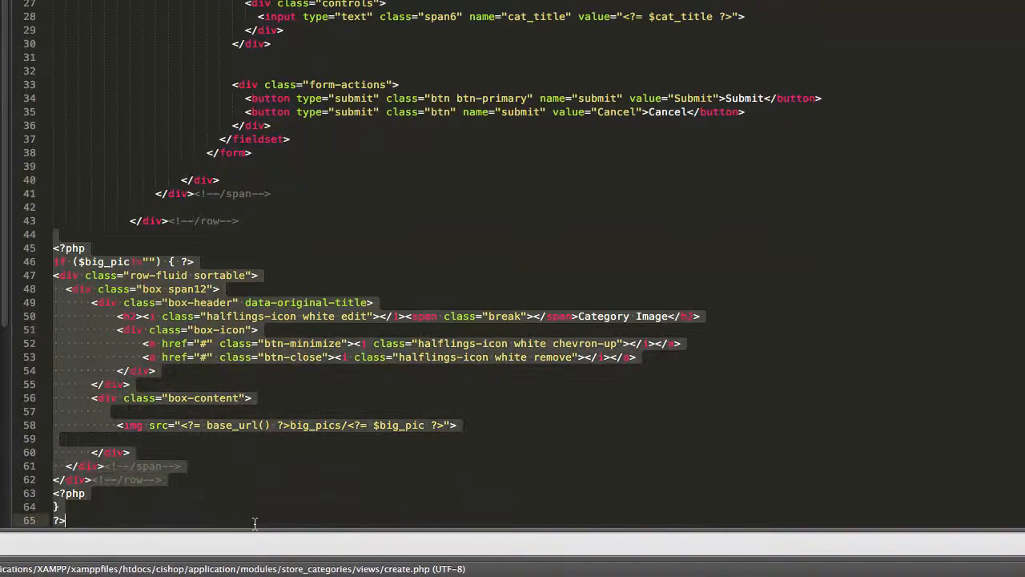
pyautogui.scroll(3)
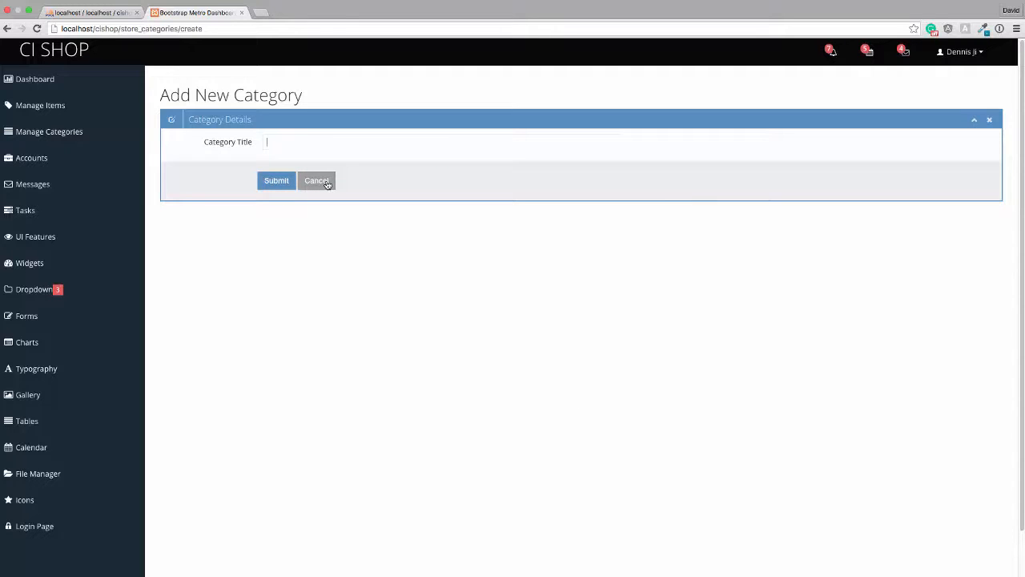
# Change the form location path from store_items to store_categories in create.php
pyautogui.click(40, 104)
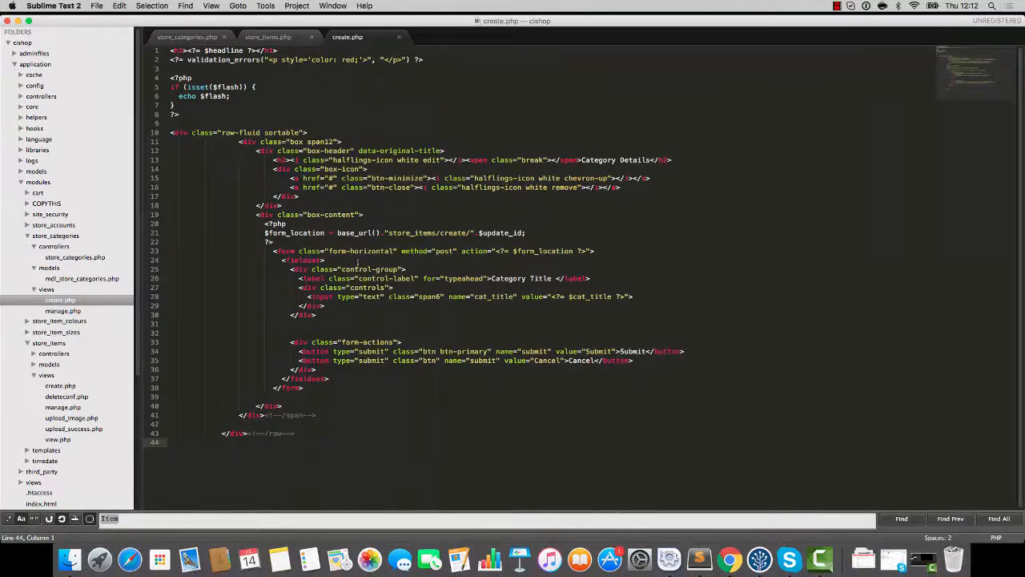
pyautogui.doubleClick(410, 232)
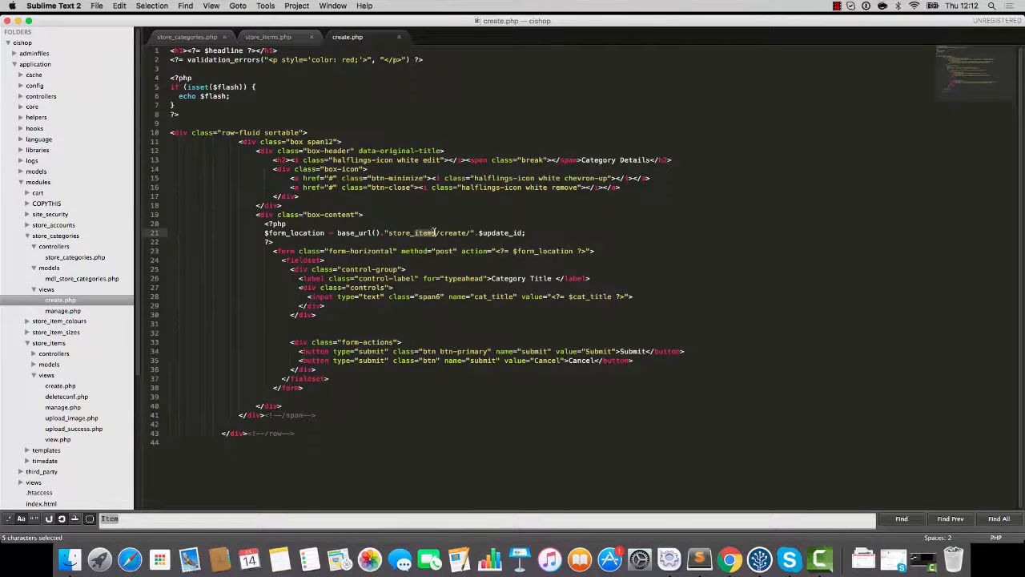
pyautogui.write('store_categories/create')
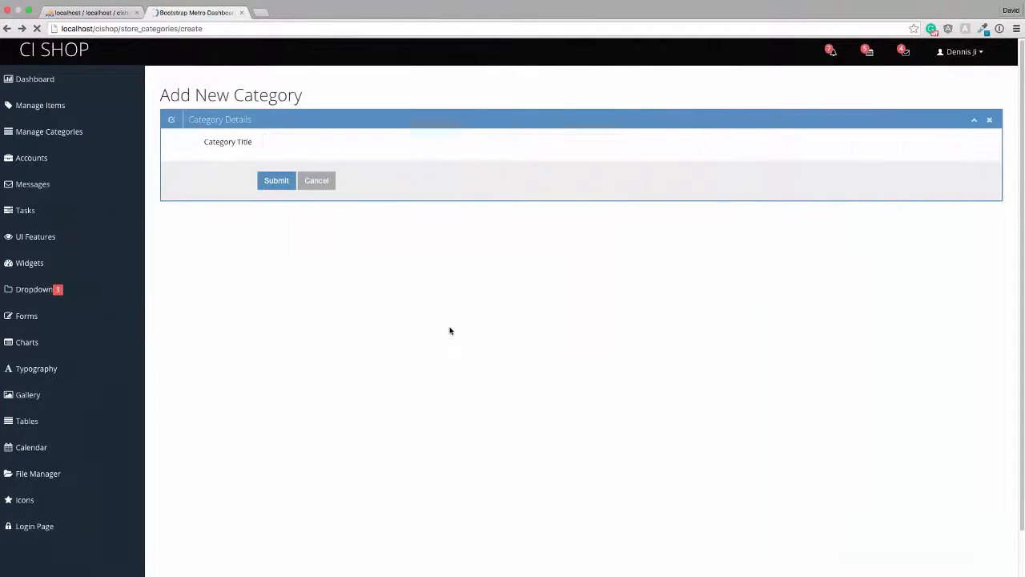
# Cancel the Add New Category form twice to confirm it returns to Manage Categories
pyautogui.click(317, 181)
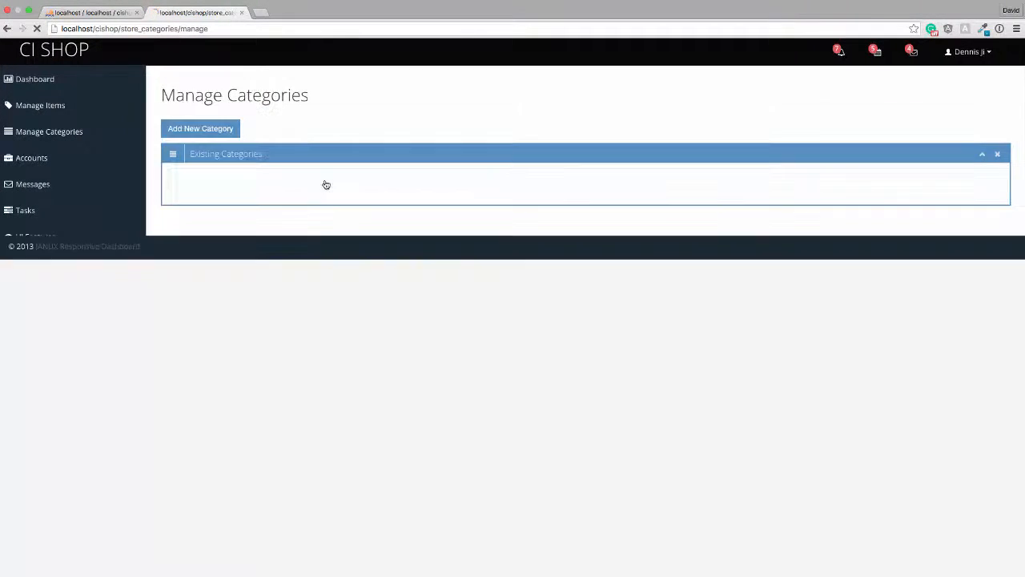
pyautogui.click(200, 128)
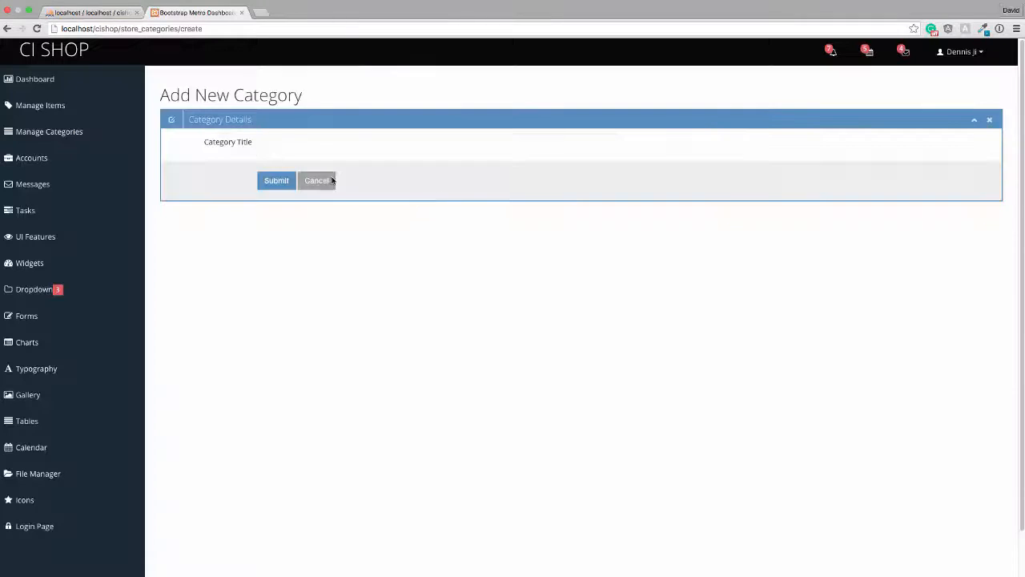
pyautogui.click(316, 180)
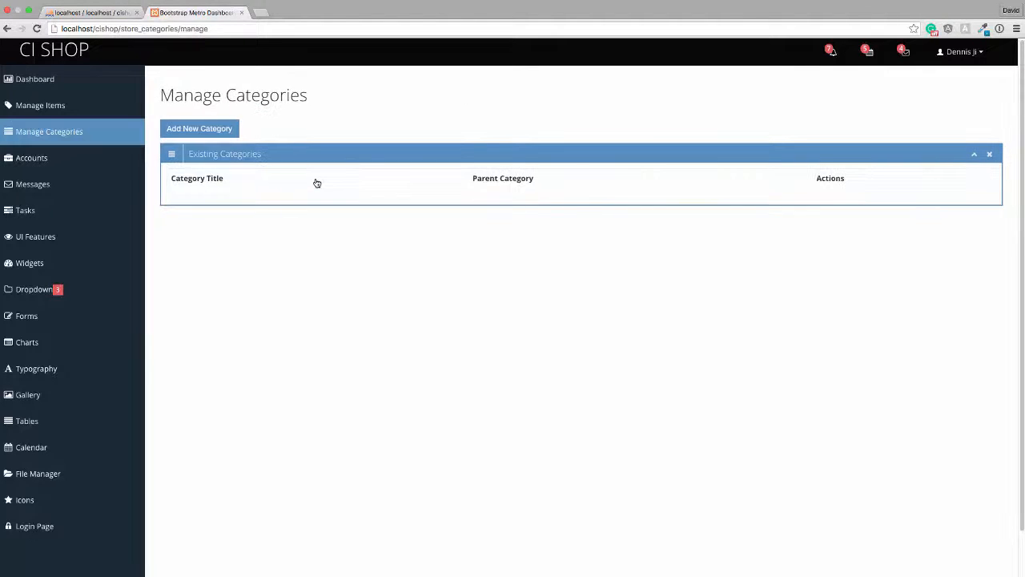